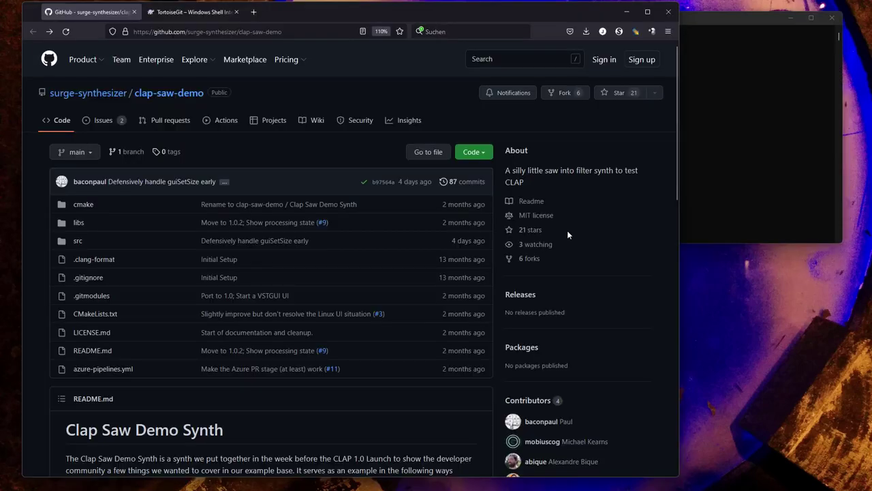
{"action": "mouse_move", "coordinate": [220, 258]}
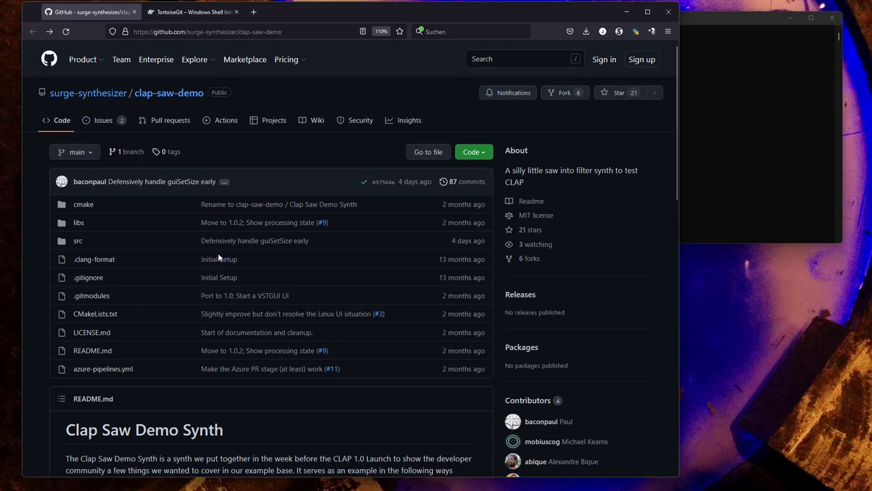
Scroll the clap-saw-demo README down to the 'Building the synth' section and highlight its heading
{"action": "scroll", "scroll_direction": "down", "scroll_amount": 3}
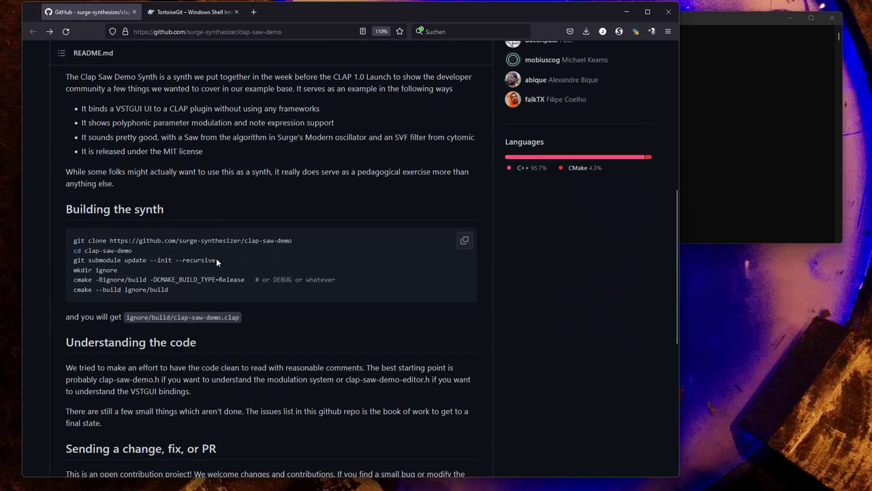
{"action": "double_click", "coordinate": [115, 209]}
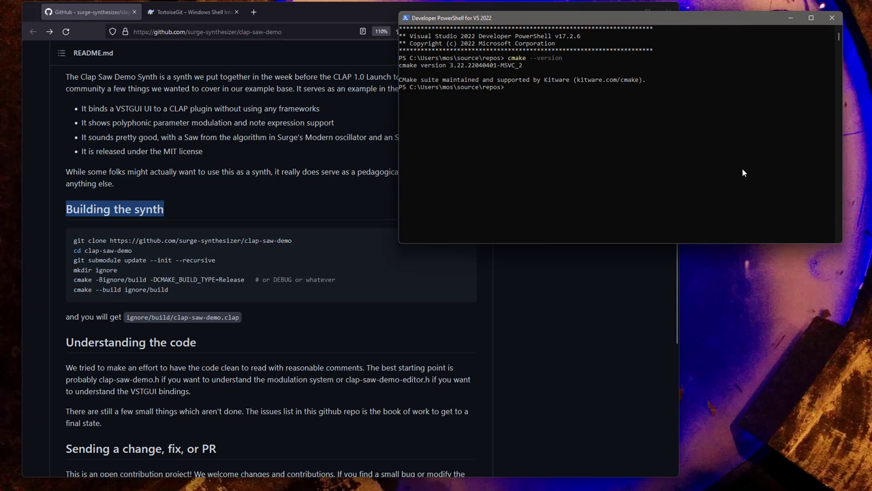
Run git --version to confirm Git 2.37.1, glancing at the TortoiseGit website in between
{"action": "type", "text": "git --version"}
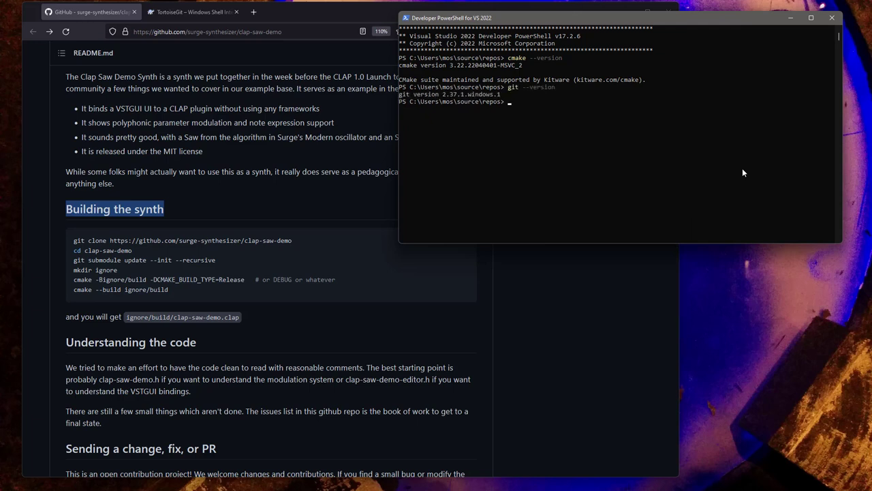
{"action": "left_click", "coordinate": [194, 11]}
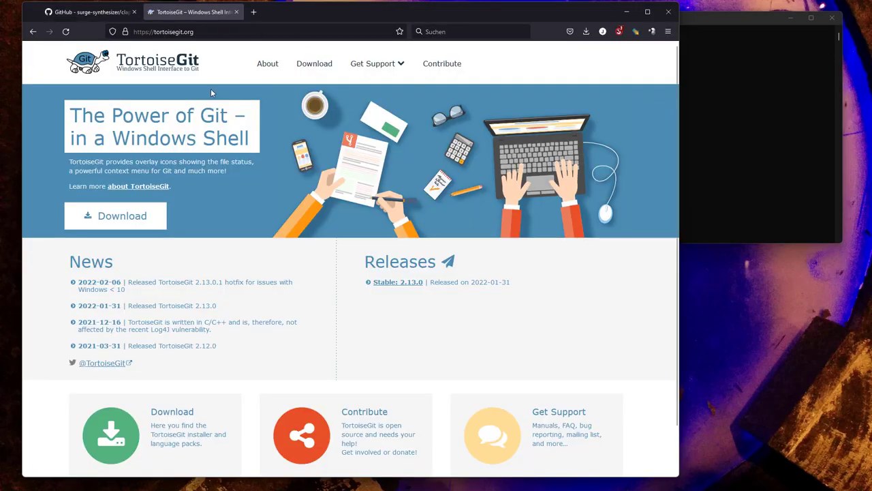
{"action": "mouse_move", "coordinate": [455, 281]}
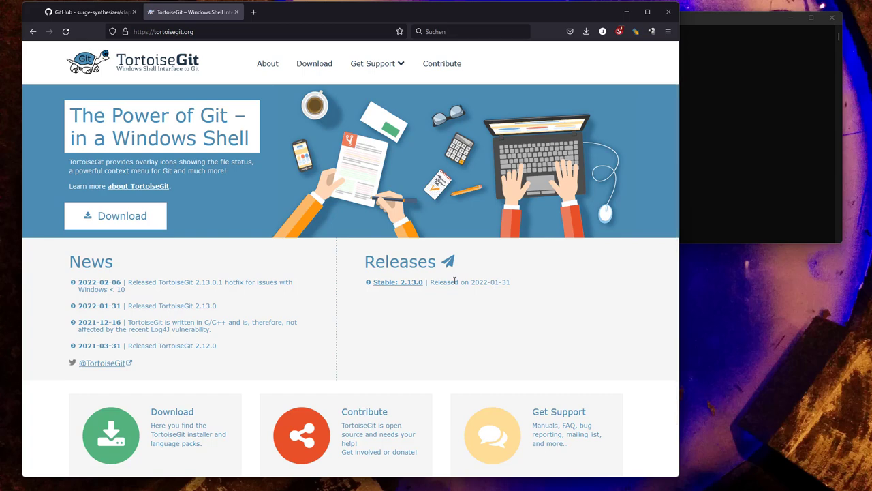
{"action": "left_click", "coordinate": [89, 11]}
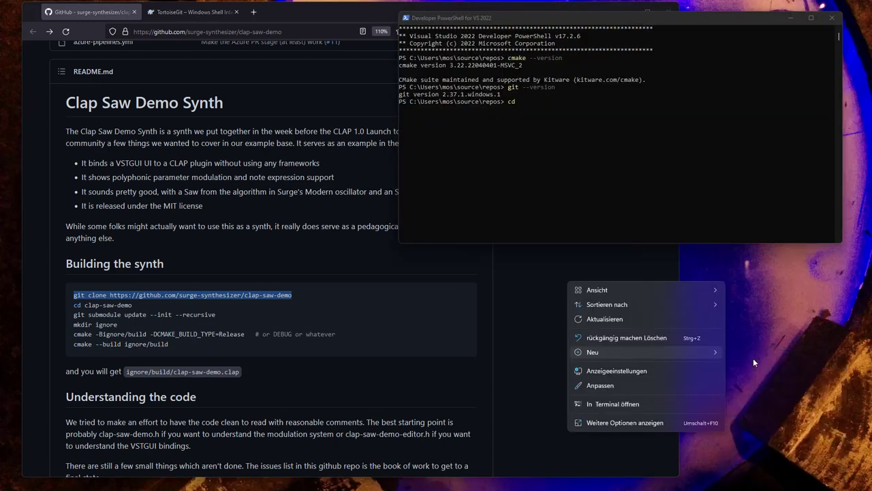
Create a CLAP-Dev-Test desktop folder, cd into it and git clone surge-synthesizer/clap-saw-demo
{"action": "left_click", "coordinate": [592, 352]}
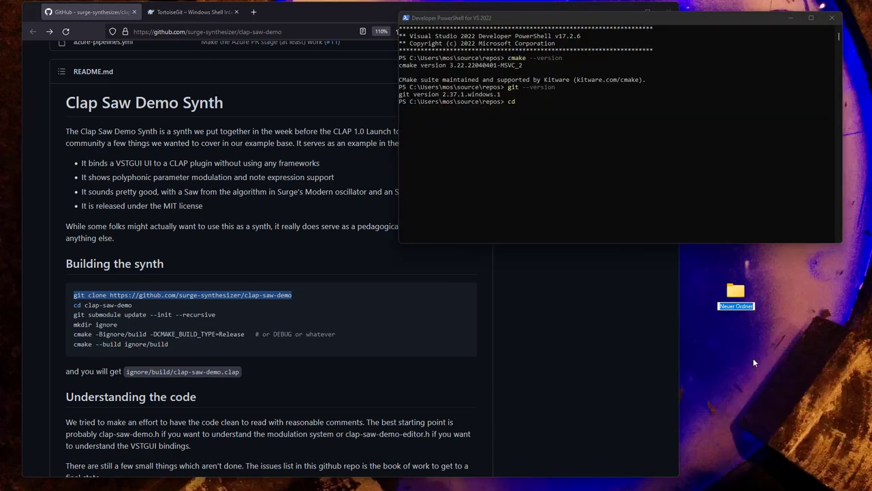
{"action": "type", "text": "CLAP-Dev-Test"}
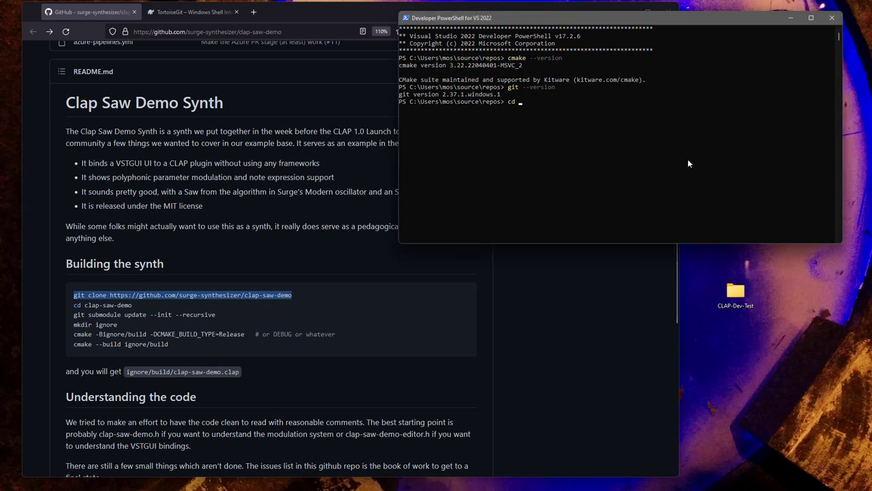
{"action": "type", "text": "../"}
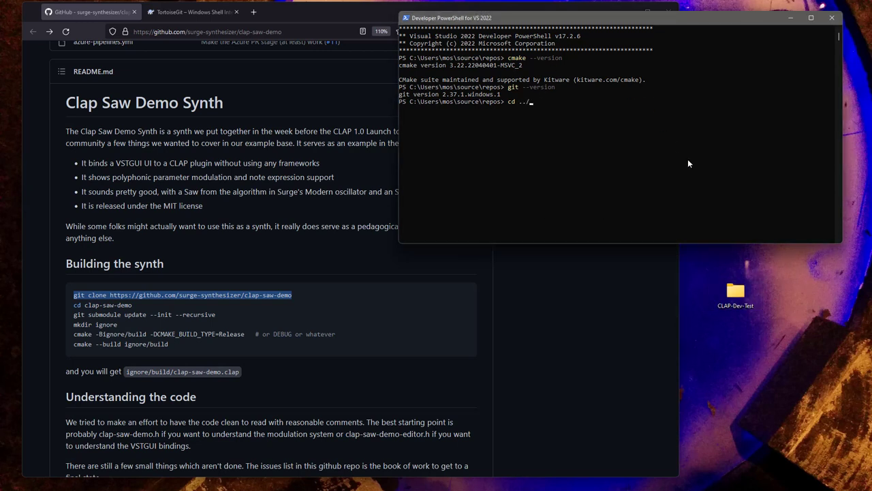
{"action": "type", "text": ".."}
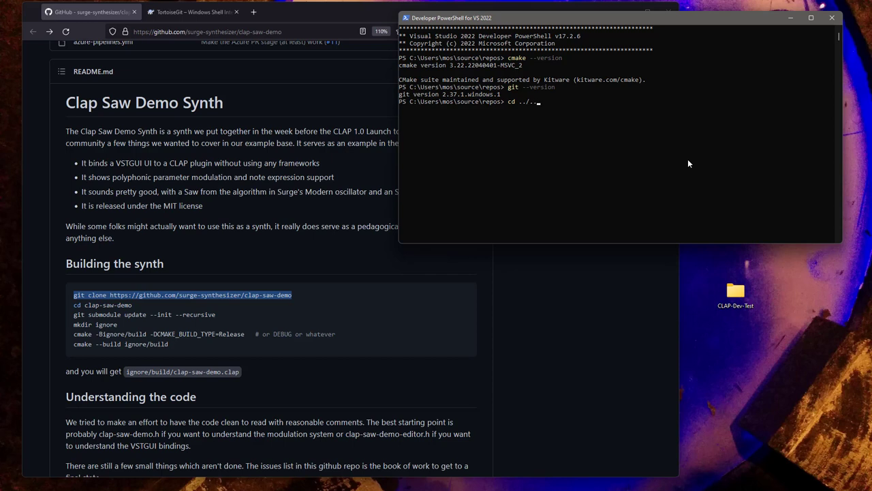
{"action": "type", "text": "git clone https://github.com/surge-synthesizer/clap-saw-demo"}
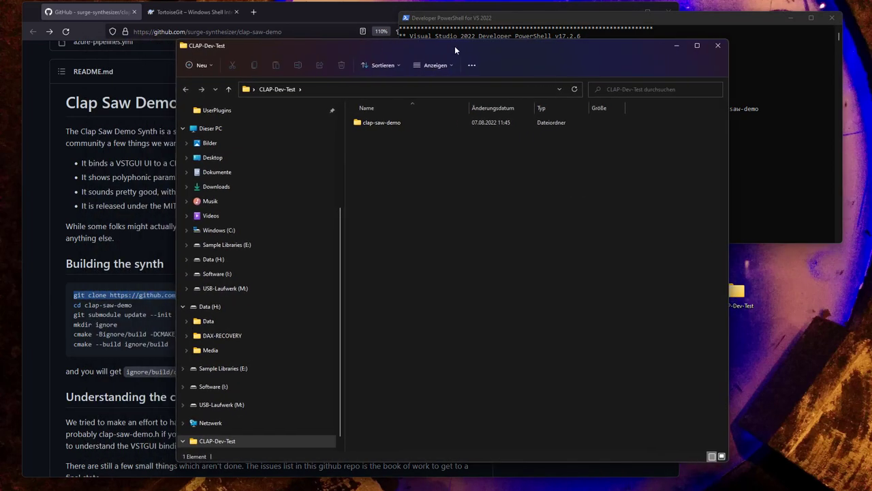
Enter the cloned clap-saw-demo folder and open its .gitmodules file in Visual Studio Code
{"action": "double_click", "coordinate": [381, 123]}
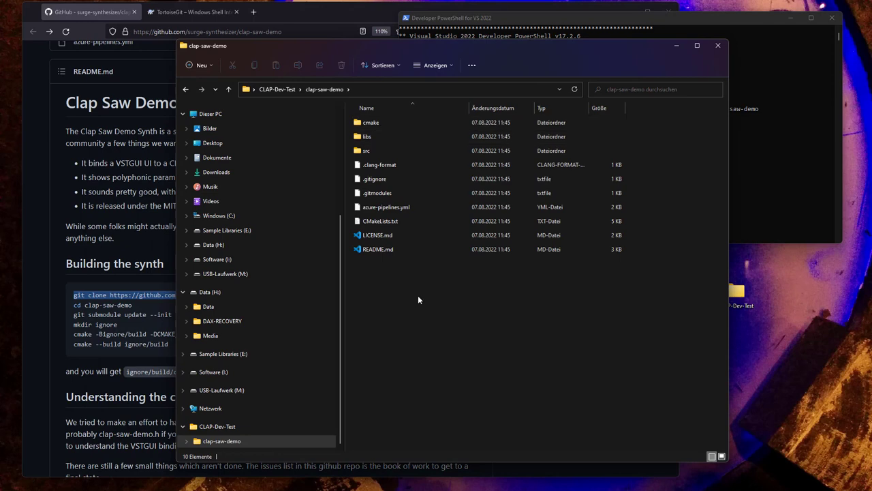
{"action": "left_click", "coordinate": [371, 123]}
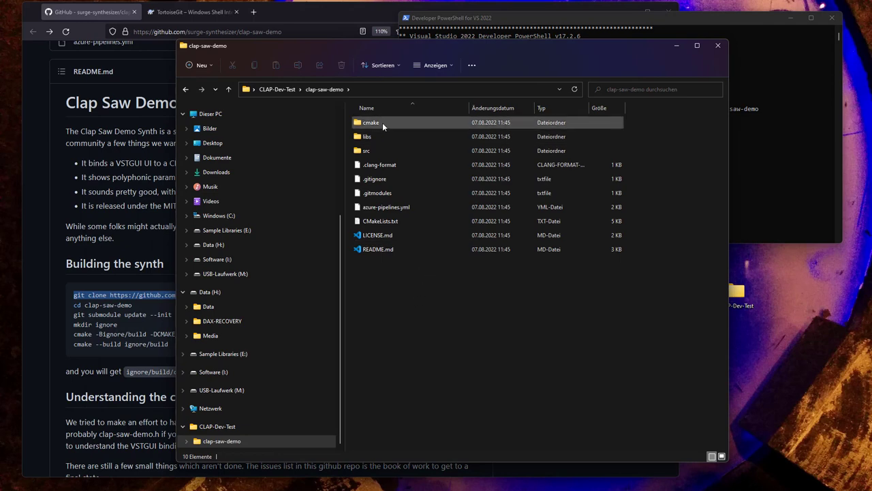
{"action": "double_click", "coordinate": [371, 123]}
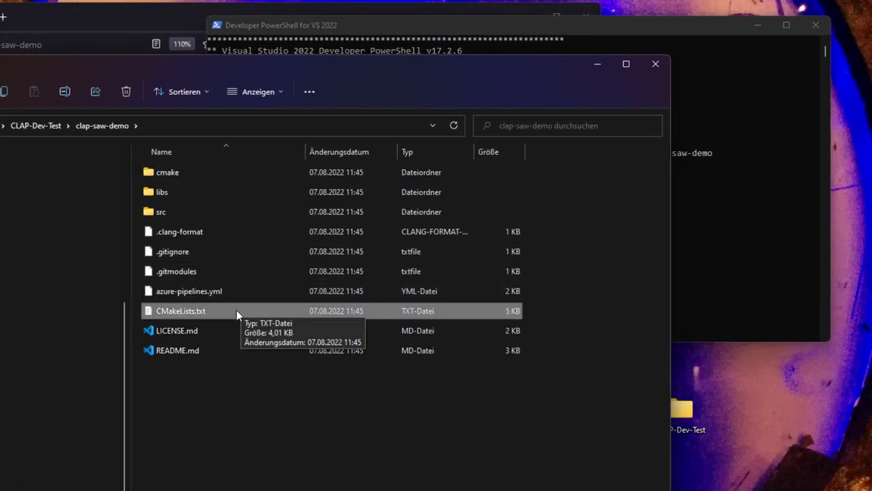
{"action": "mouse_move", "coordinate": [188, 291]}
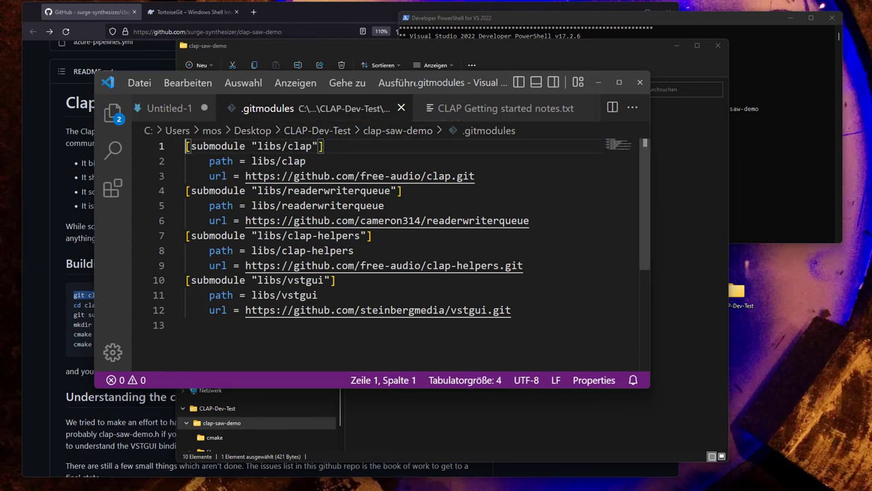
Review the four submodules in .gitmodules, then switch back to the Developer PowerShell
{"action": "double_click", "coordinate": [360, 176]}
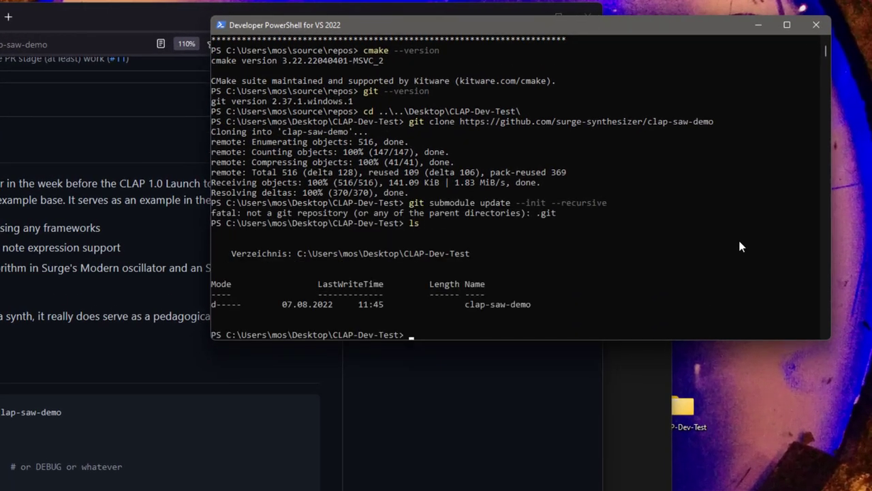
cd into clap-saw-demo and run git submodule update --init --recursive to fetch the submodules
{"action": "type", "text": "cd c"}
{"action": "type", "text": "git submodule update --init --recursive"}
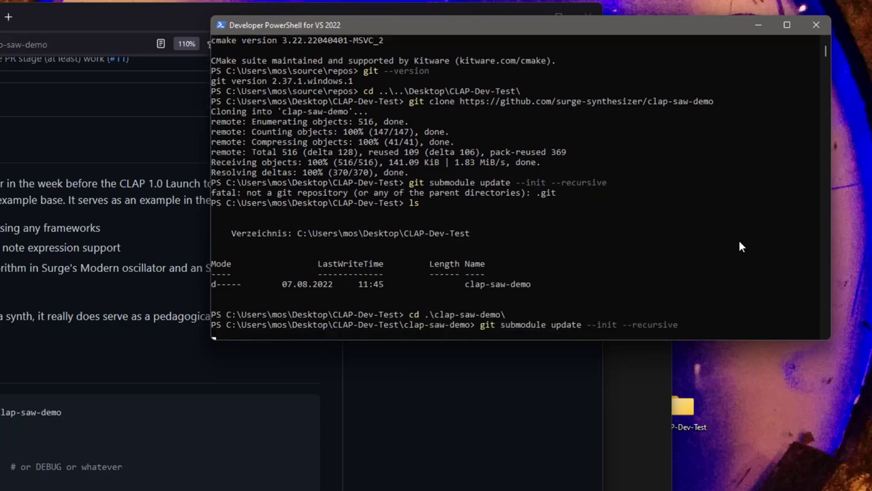
{"action": "key", "text": "enter"}
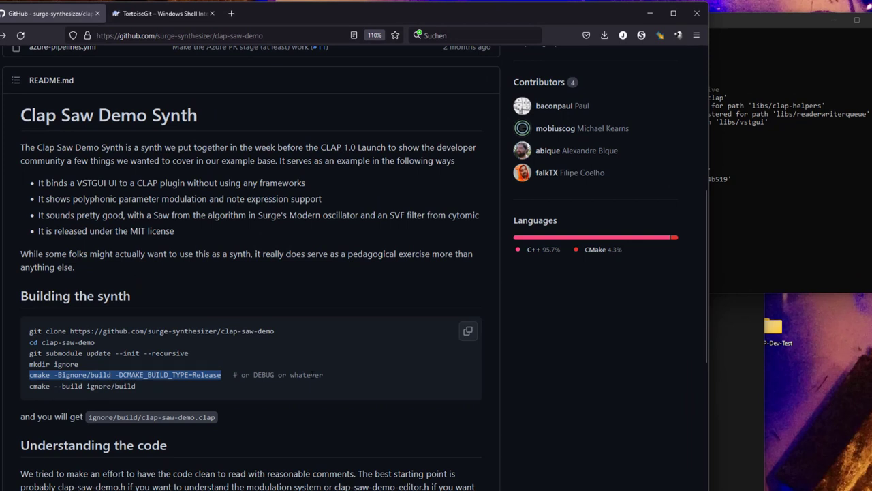
{"action": "mouse_move", "coordinate": [354, 401]}
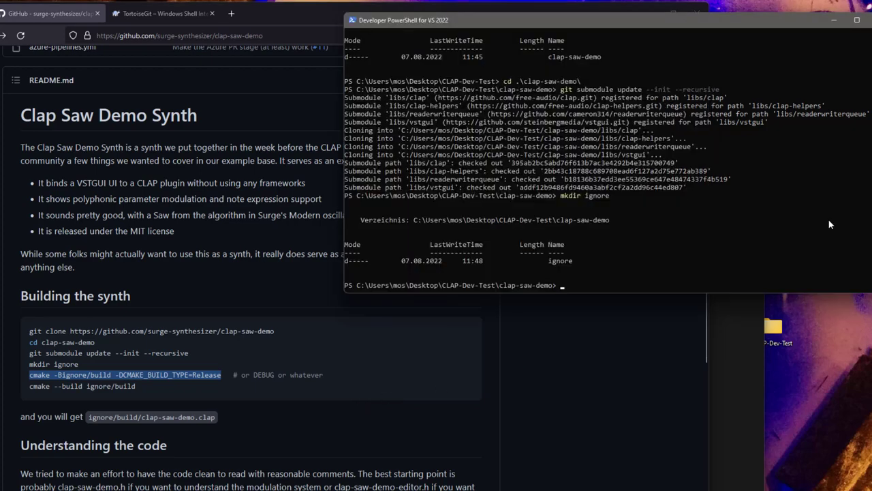
Configure with cmake -Bignore/build -DCMAKE_BUILD_TYPE=Release and build ignore/build in Release
{"action": "type", "text": "cmake -Bignore/build -DCMAKE_BUILD_TYPE=Release"}
{"action": "type", "text": "cmake --build ignore/build --config "}
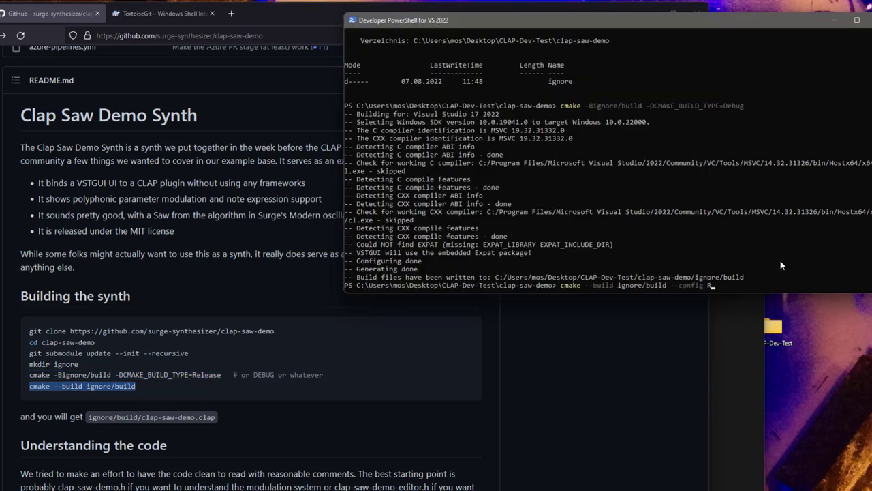
{"action": "type", "text": "Release"}
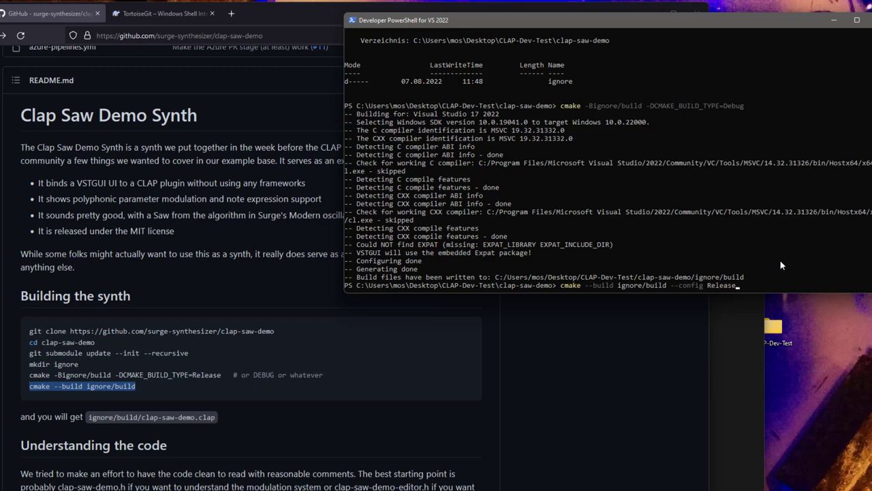
{"action": "key", "text": "BackSpace"}
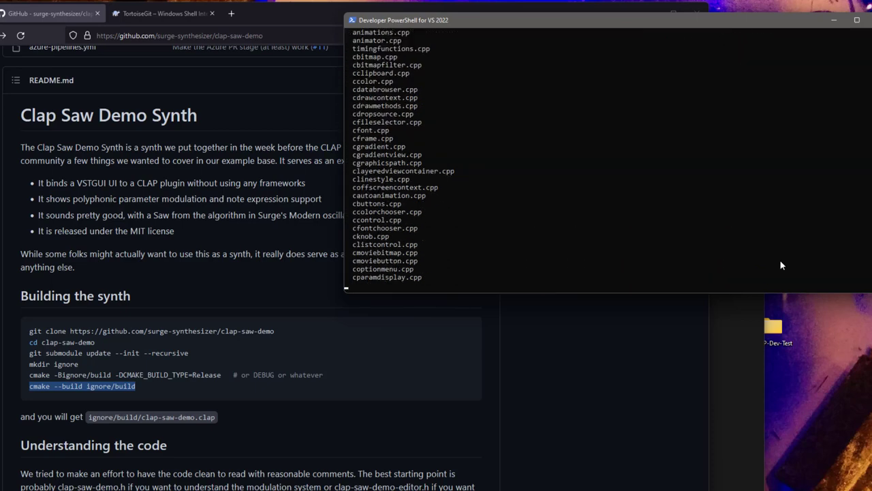
{"action": "scroll", "scroll_direction": "down", "scroll_amount": 3}
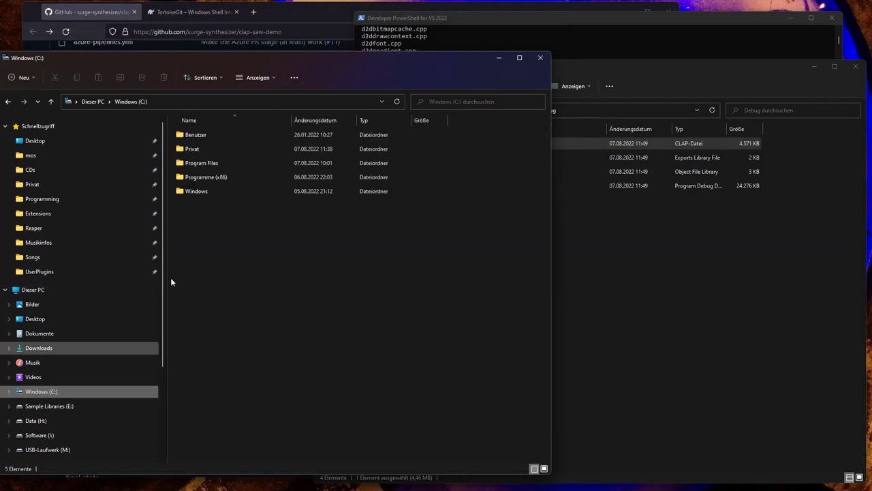
Paste the built .clap file into C:\Program Files\Common Files\CLAP, confirming the administrator prompt
{"action": "double_click", "coordinate": [201, 162]}
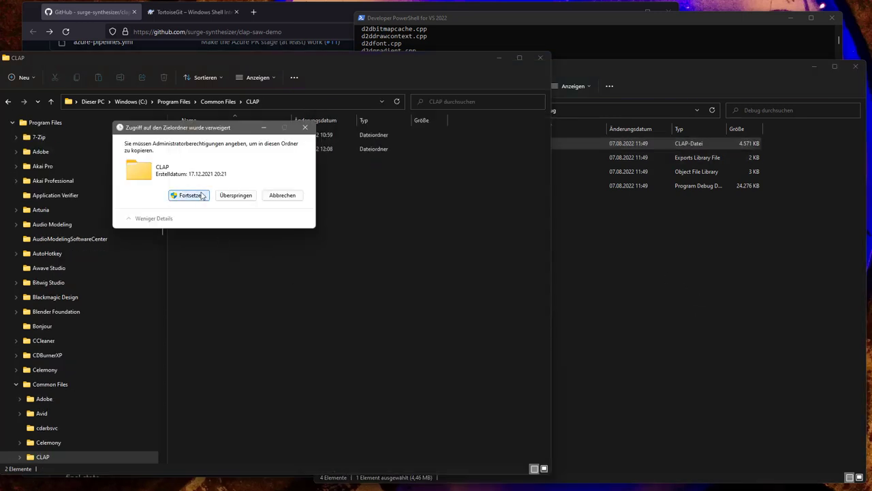
{"action": "left_click", "coordinate": [188, 195]}
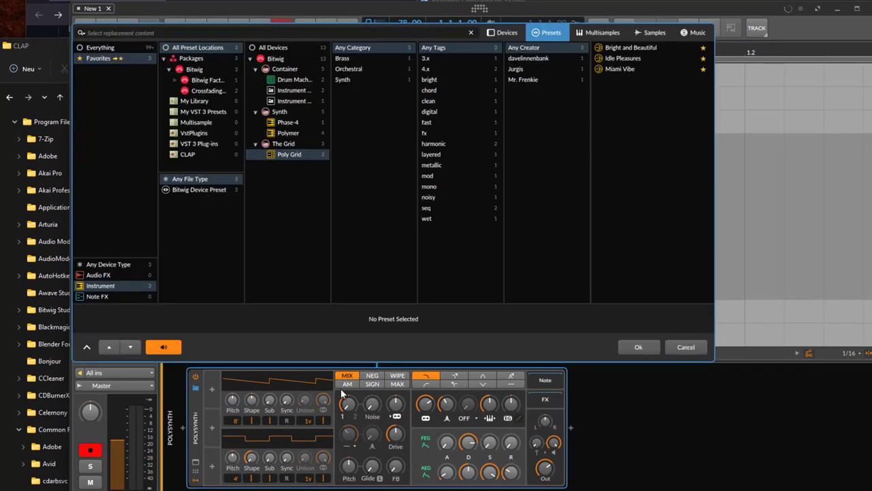
{"action": "left_click", "coordinate": [507, 33]}
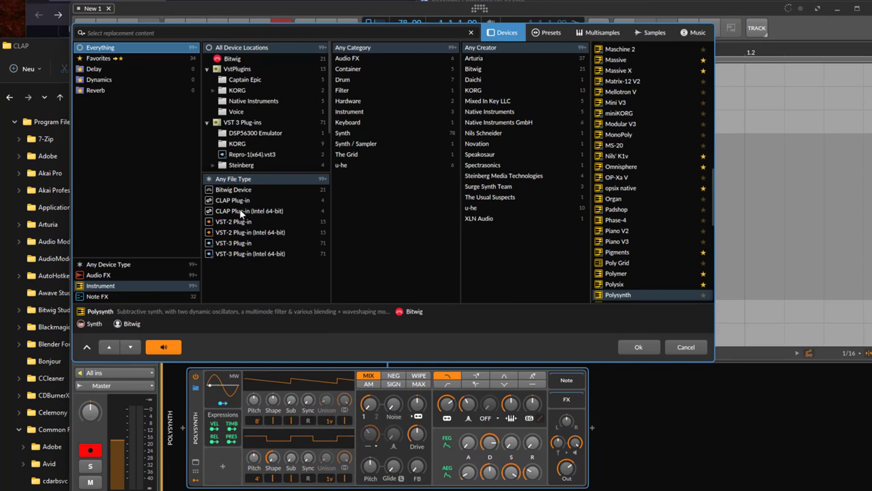
{"action": "left_click", "coordinate": [249, 210]}
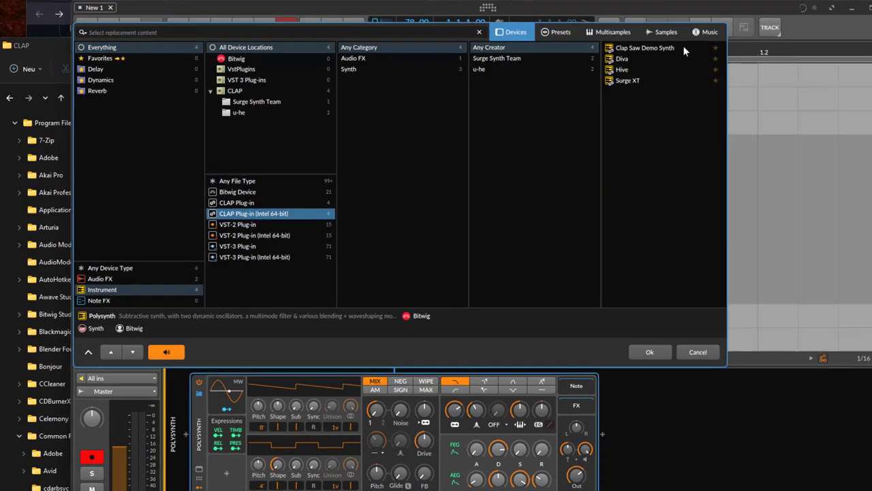
{"action": "left_click", "coordinate": [643, 47]}
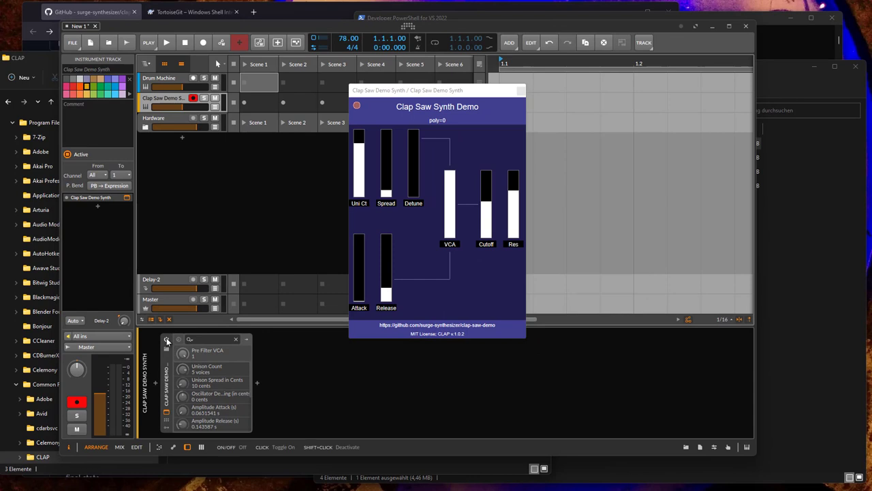
Create a clip on the Clap Saw Demo Synth track and open it in the piano roll
{"action": "left_click", "coordinate": [259, 102]}
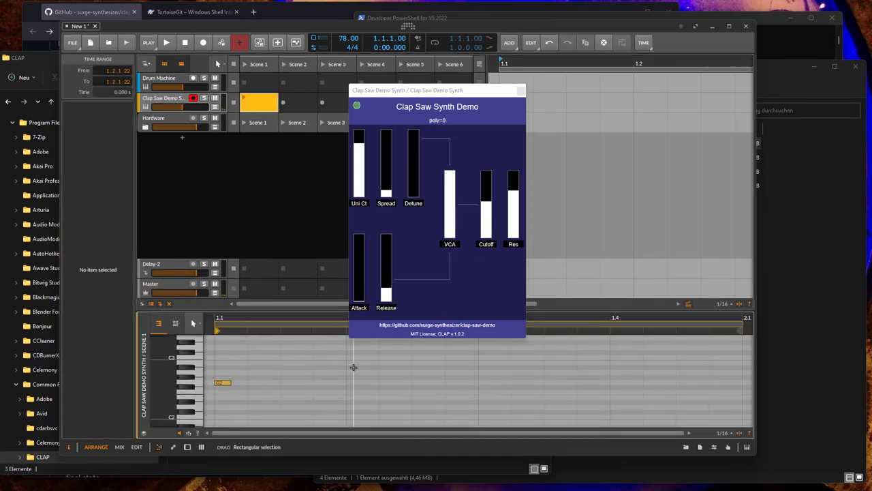
{"action": "left_click", "coordinate": [166, 43]}
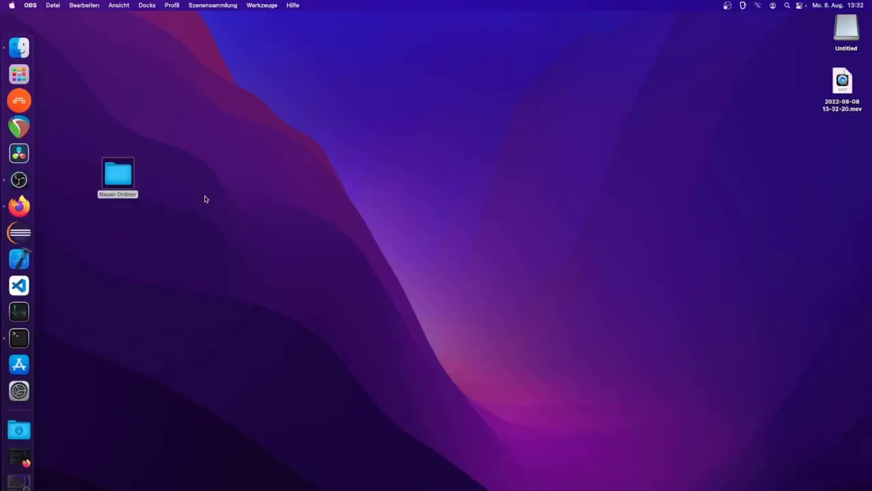
{"action": "mouse_move", "coordinate": [180, 163]}
{"action": "type", "text": "c"}
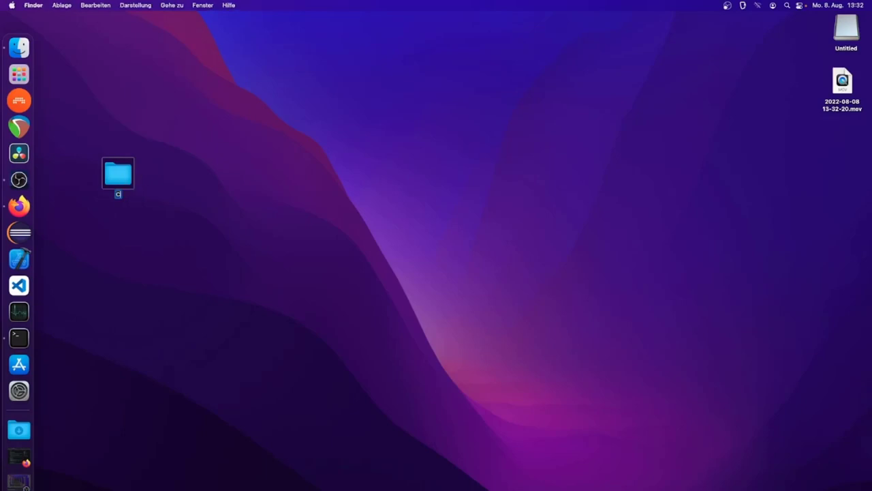
Name the desktop folder CLAP-Dev-Test and start a Terminal tab at that folder via Services
{"action": "type", "text": "CLAP-Dev-T"}
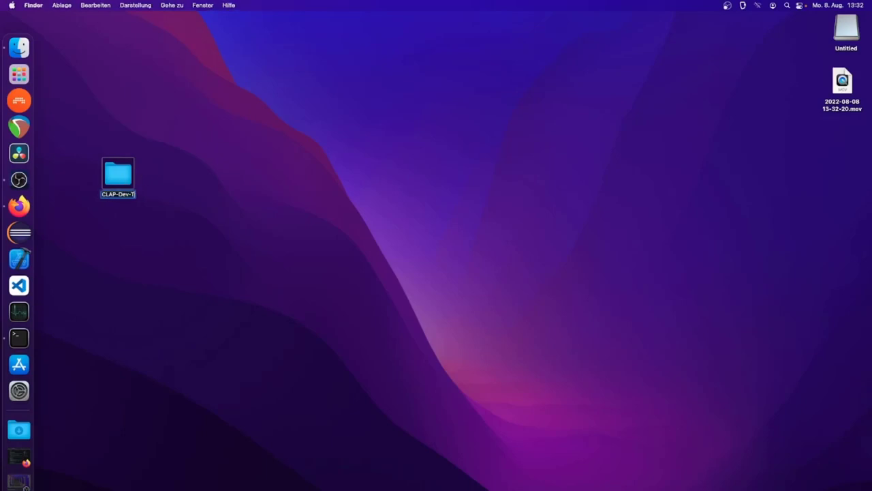
{"action": "double_click", "coordinate": [117, 172]}
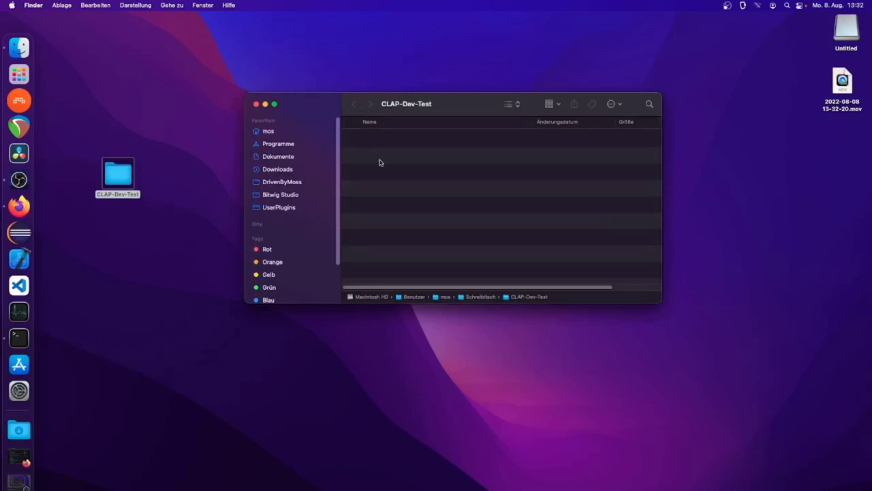
{"action": "right_click", "coordinate": [529, 297]}
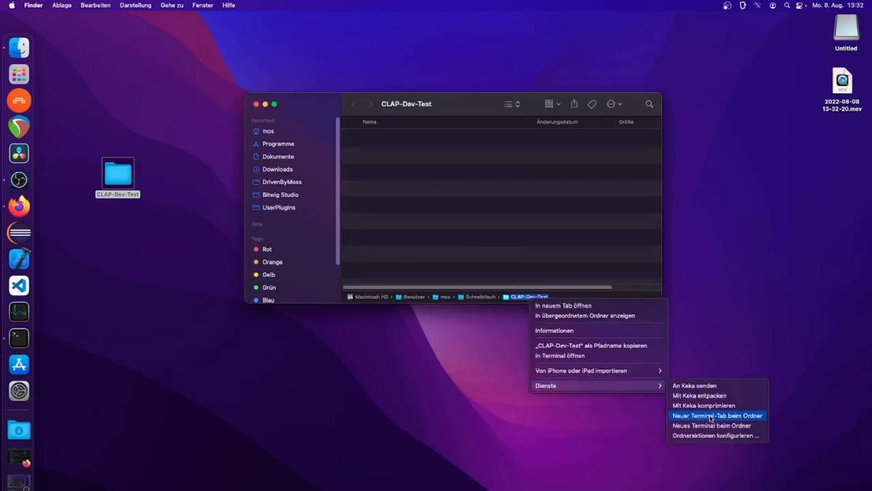
{"action": "left_click", "coordinate": [717, 414]}
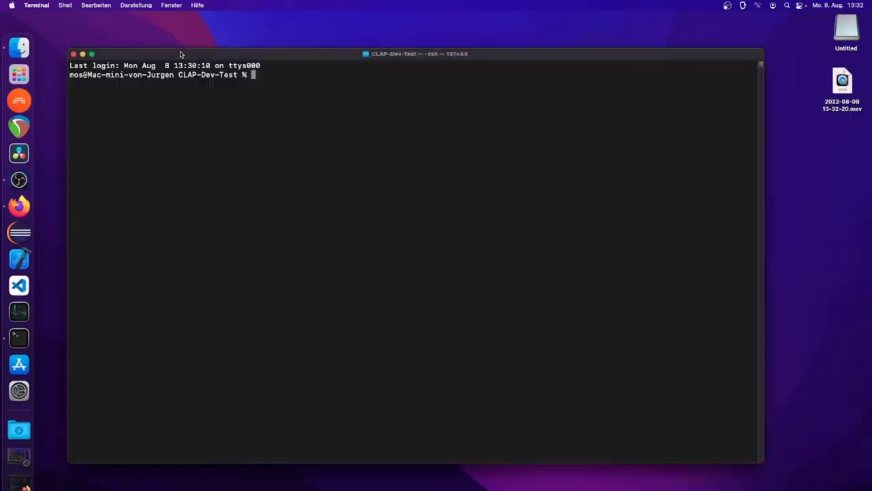
Clone surge-synthesizer/clap-saw-demo with git and change into the cloned directory
{"action": "type", "text": "git clone https://github.com/surge-synthesizer/clap-saw-demo"}
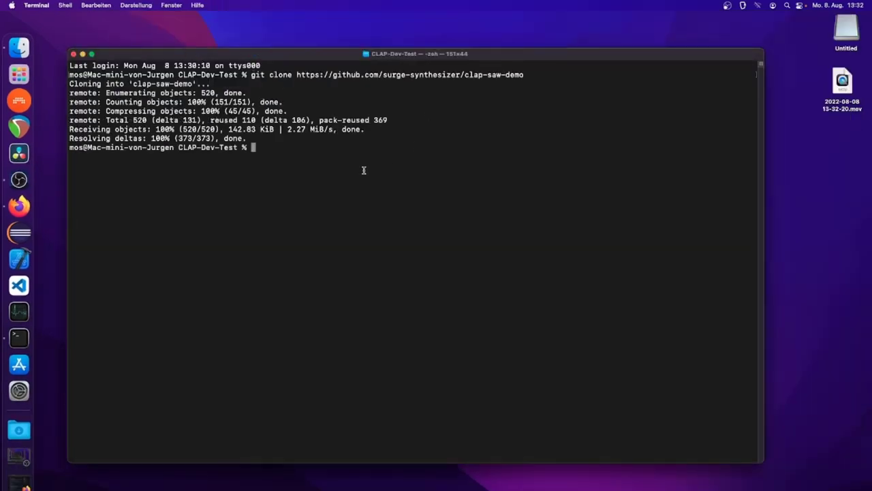
{"action": "type", "text": "cd clap-saw-demo"}
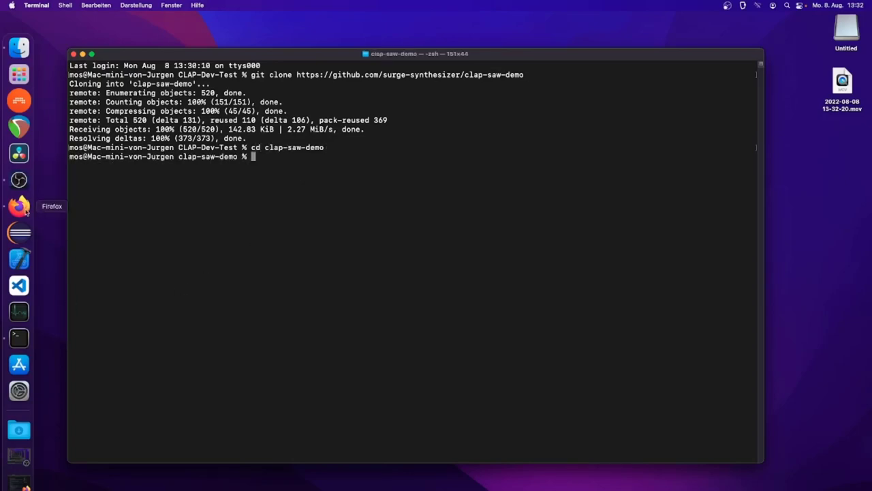
Read the clap-saw-demo readme in the browser for the CMake debug build steps
{"action": "left_click", "coordinate": [19, 216]}
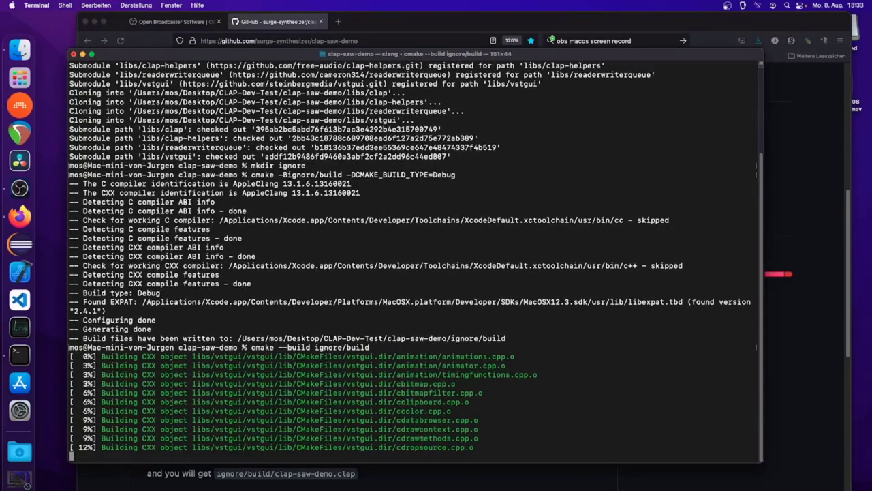
{"action": "scroll", "scroll_direction": "down", "scroll_amount": 3}
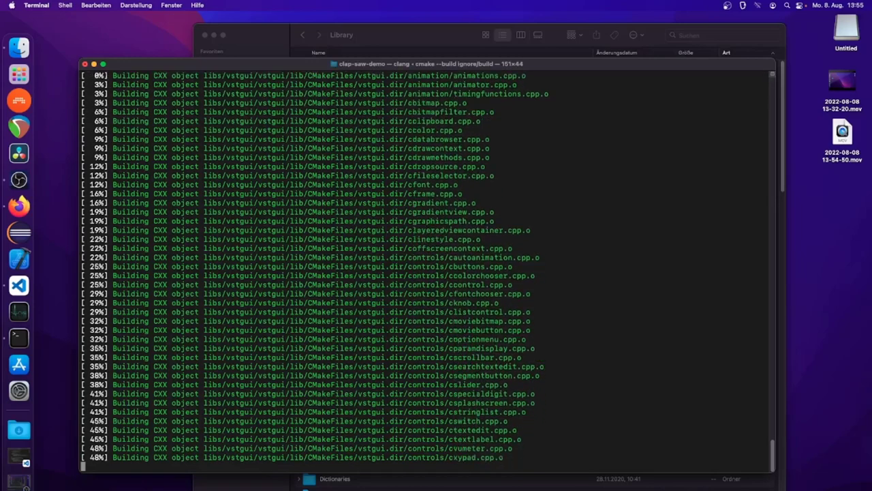
{"action": "scroll", "scroll_direction": "down", "scroll_amount": 3}
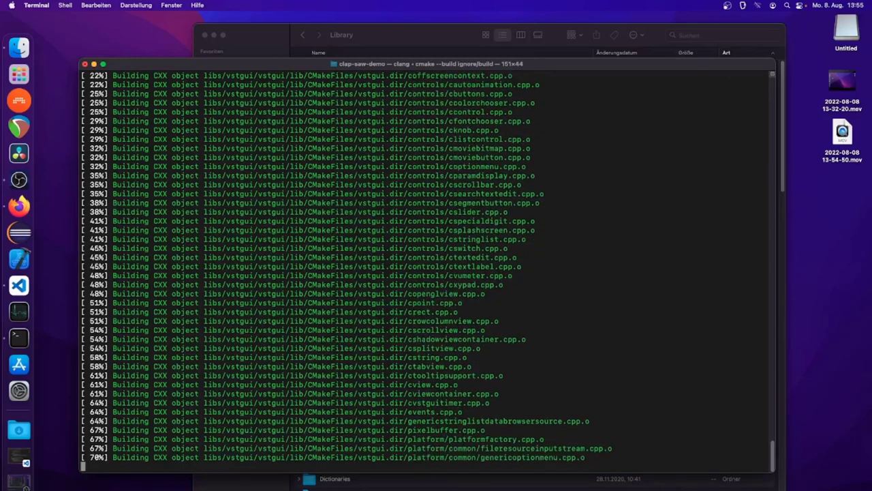
{"action": "scroll", "scroll_direction": "down", "scroll_amount": 3}
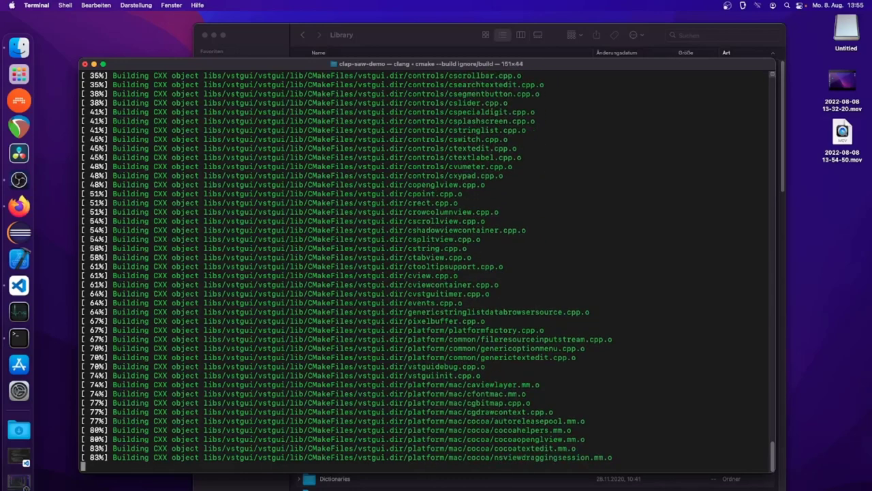
{"action": "scroll", "scroll_direction": "down", "scroll_amount": 3}
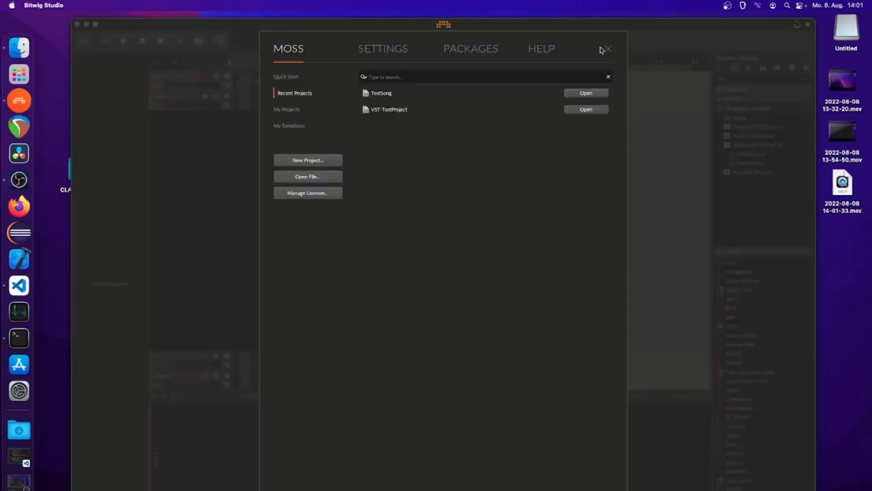
Leave the dashboard and load Clap Saw Demo Synth from My CLAP Plug-ins onto the track
{"action": "left_click", "coordinate": [308, 160]}
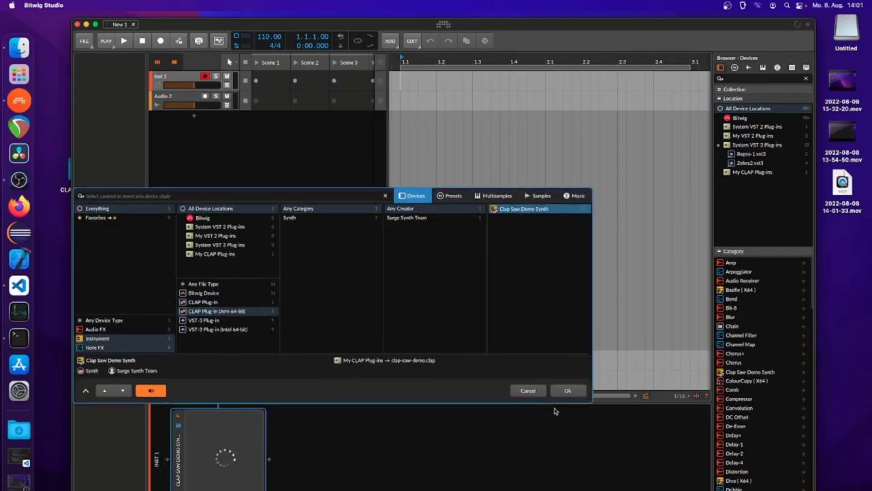
{"action": "left_click", "coordinate": [567, 390]}
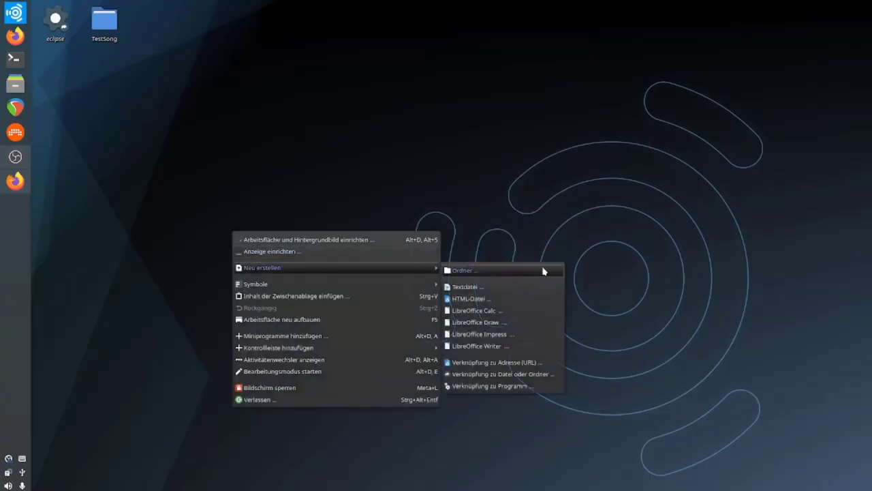
Create a desktop folder named CLAP-Dev-Test via Create New > Folder
{"action": "left_click", "coordinate": [464, 270]}
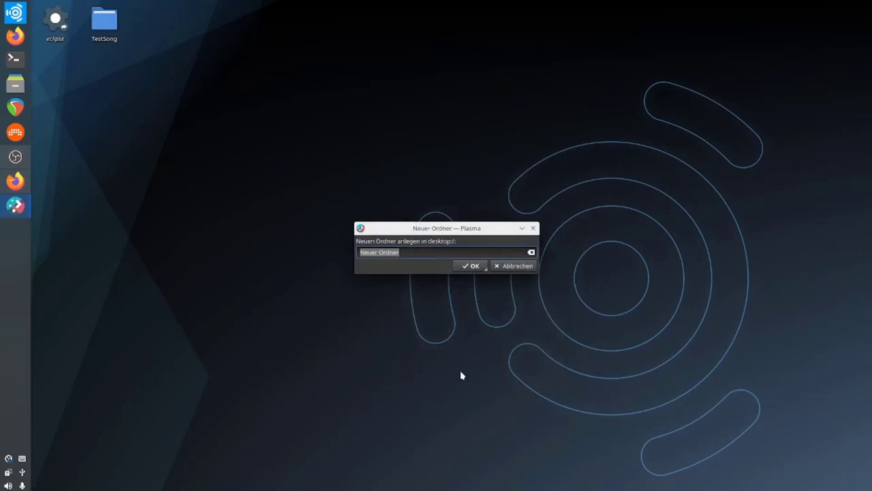
{"action": "type", "text": "CLAP-De"}
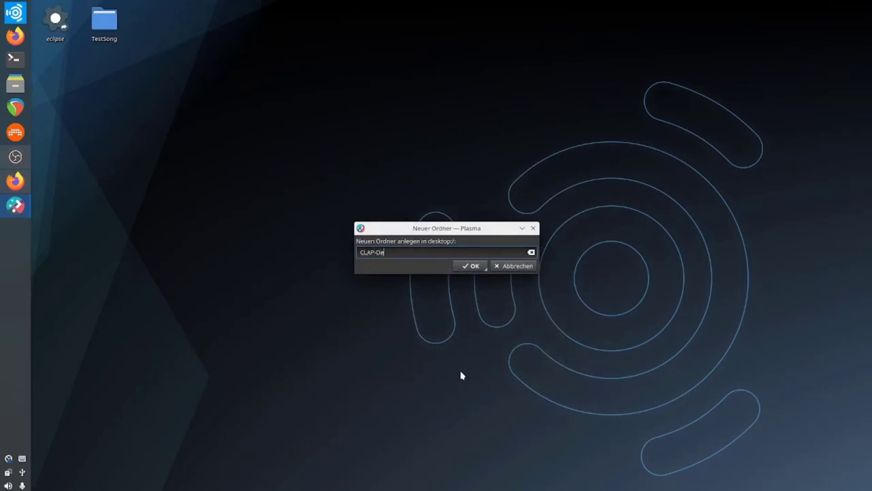
{"action": "left_click", "coordinate": [472, 266]}
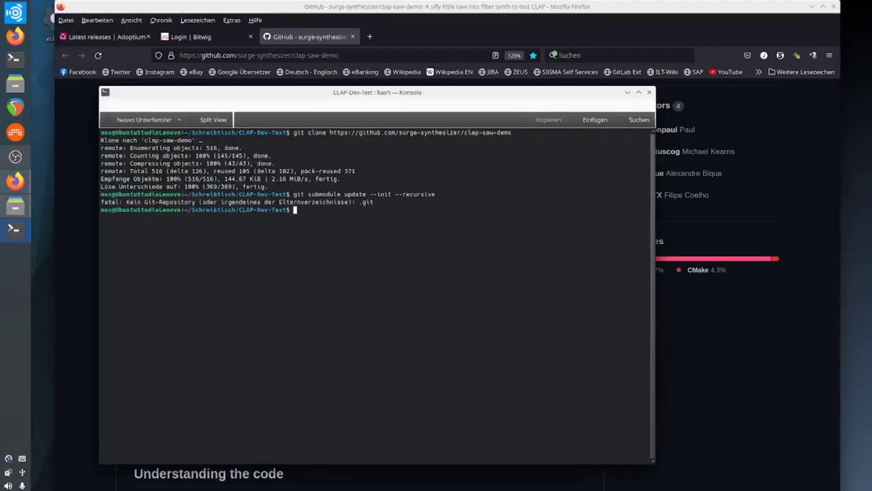
Change into clap-saw-demo, run git submodule update --init --recursive, and select the readme's build commands
{"action": "type", "text": "cd"}
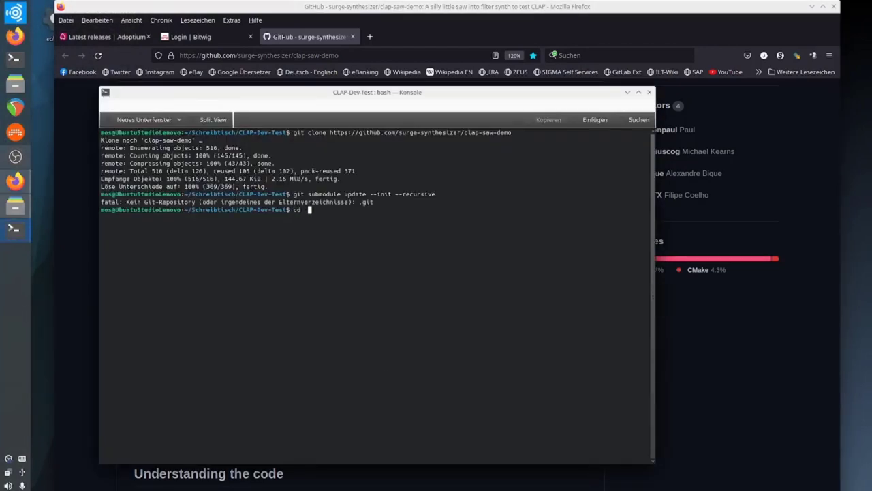
{"action": "type", "text": "git submodule update --init --recursive"}
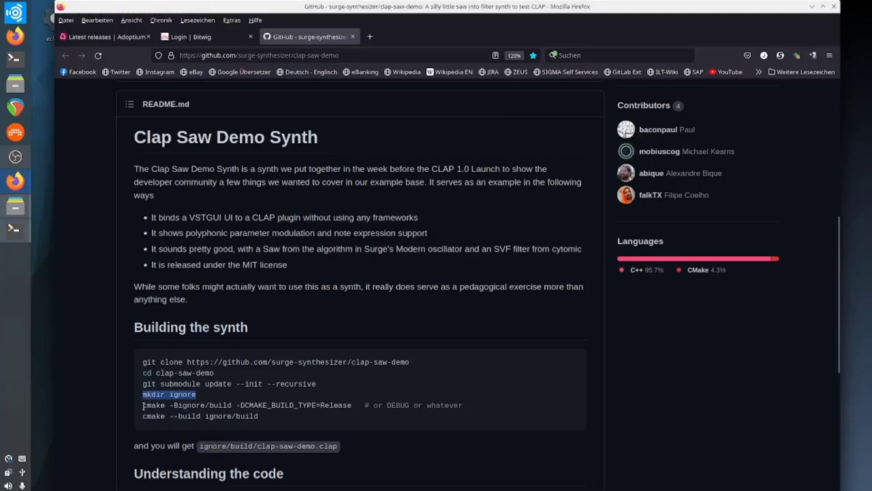
{"action": "left_click_drag", "start_coordinate": [142, 405], "coordinate": [320, 405]}
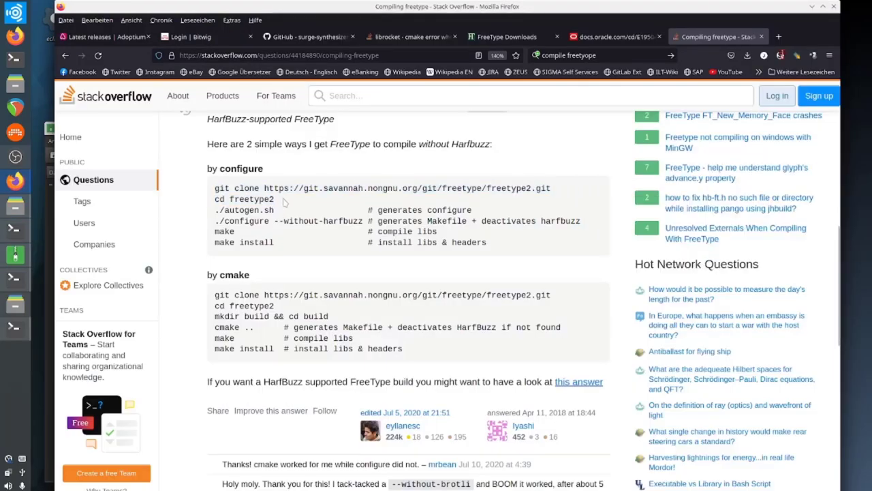
Follow the Stack Overflow FreeType answer and run ./autogen.sh in freetype-2.12.1
{"action": "double_click", "coordinate": [243, 210]}
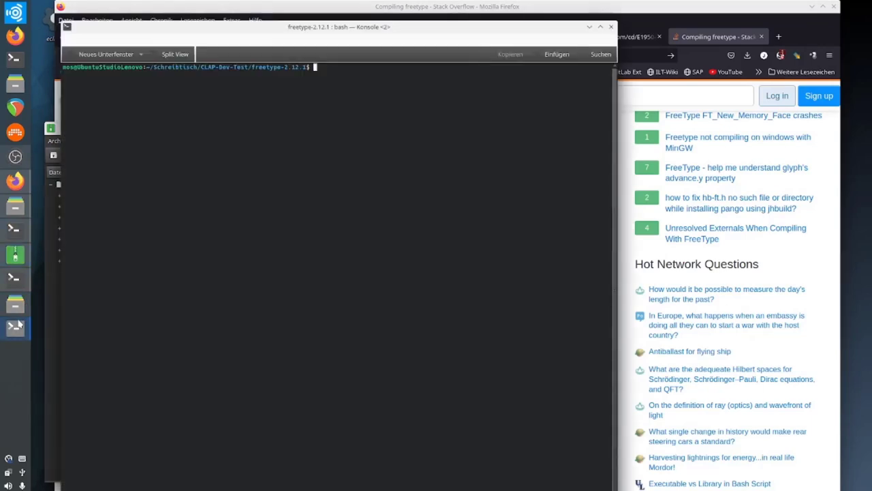
{"action": "type", "text": "./autogen.sh"}
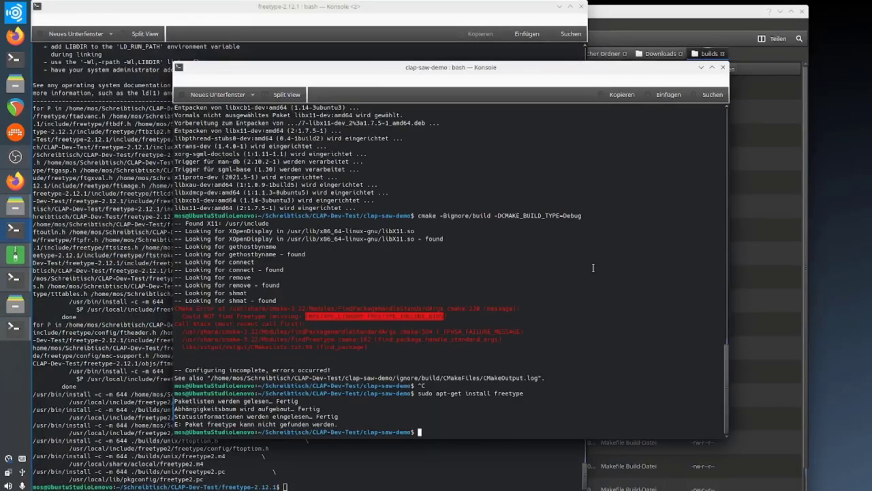
Try sudo apt-get install freetype, then rerun cmake -Bignore/build -DCMAKE_BUILD_TYPE=Debug
{"action": "type", "text": "sudo apt-get install freetype"}
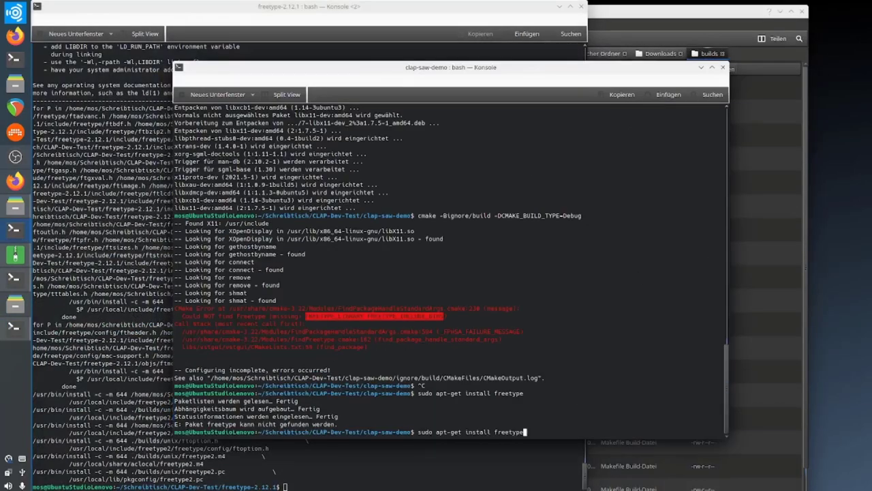
{"action": "type", "text": "cmake -Bignore/build -DCMAKE_BUILD_TYPE=Debug"}
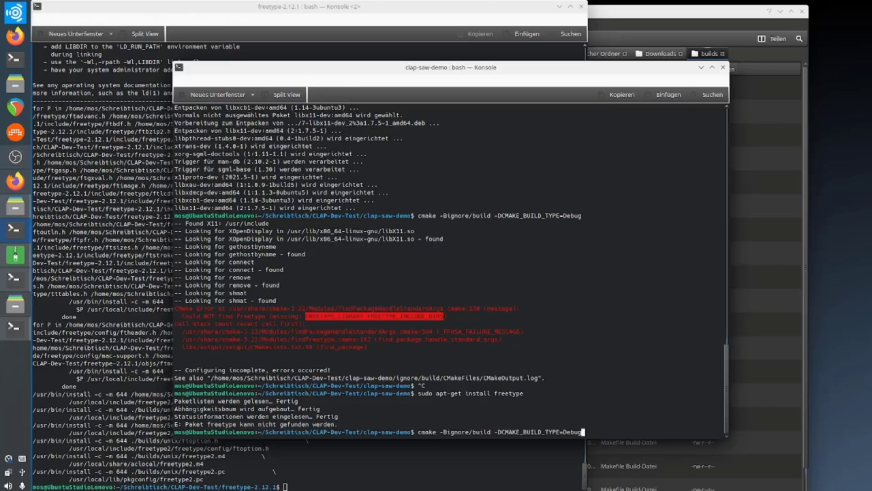
{"action": "key", "text": "Return"}
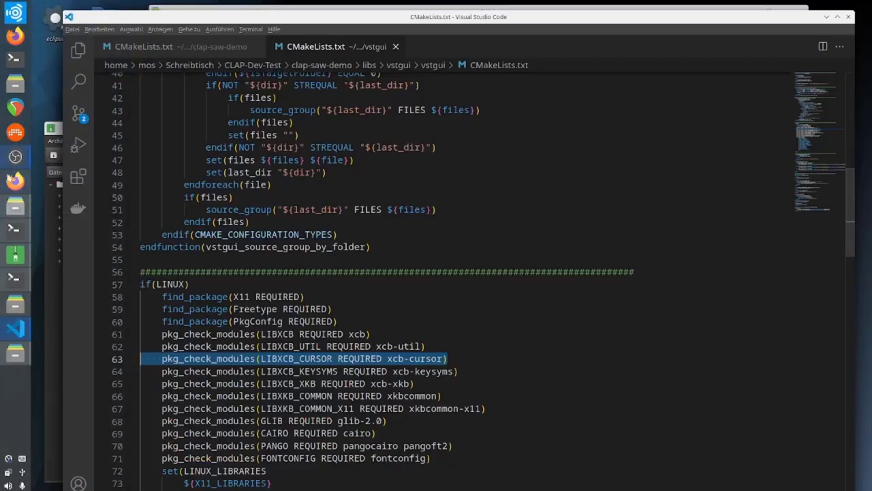
{"action": "mouse_move", "coordinate": [543, 393]}
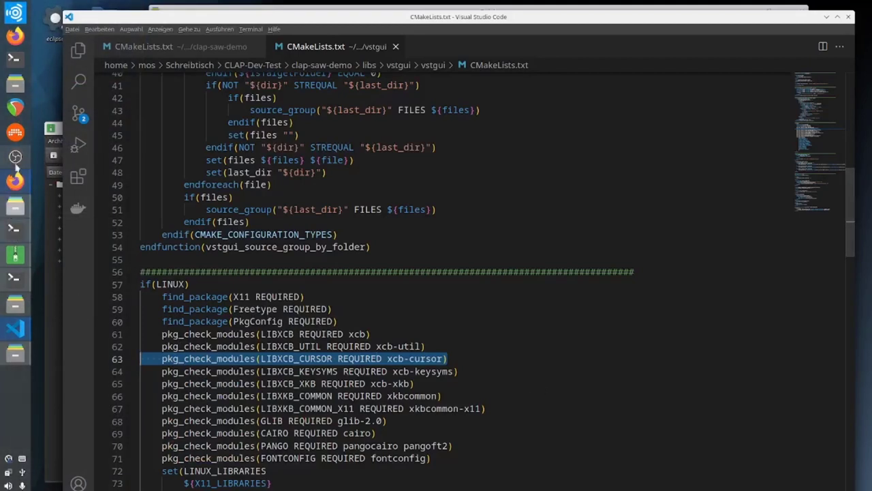
Go to the pkg_check_modules LIBXCB_CURSOR line in vstgui's CMakeLists.txt
{"action": "left_click", "coordinate": [15, 278]}
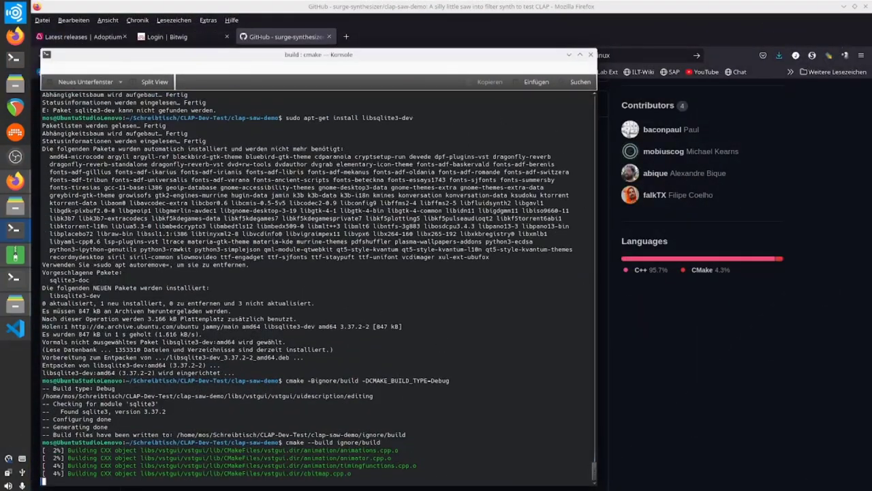
Follow the clap-saw-demo build output as it compiles the vstgui source files
{"action": "scroll", "scroll_direction": "down", "scroll_amount": 3}
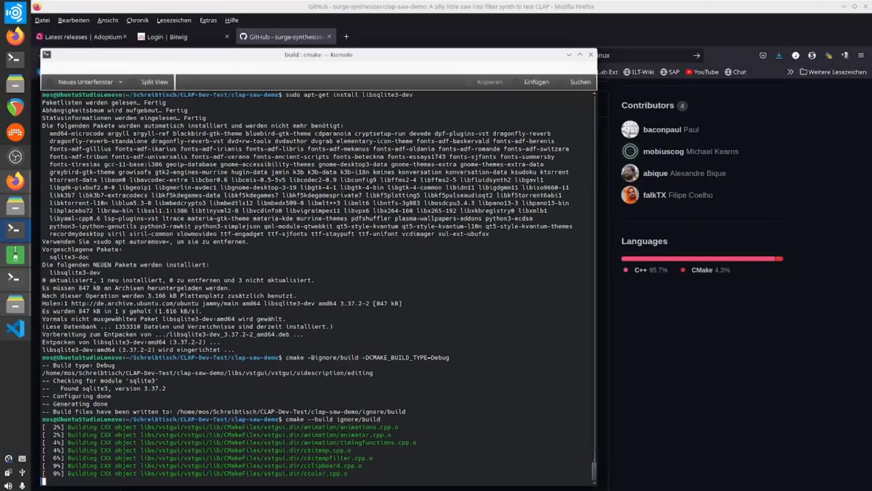
{"action": "scroll", "scroll_direction": "down", "scroll_amount": 3}
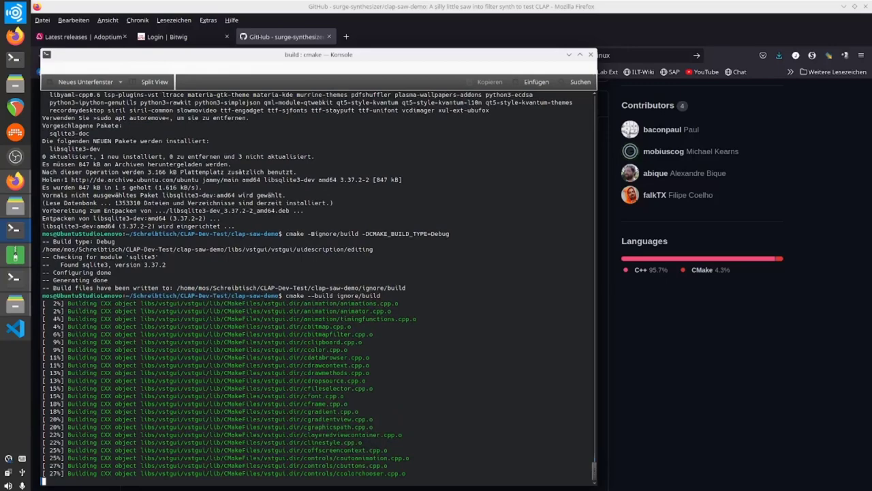
{"action": "scroll", "scroll_direction": "down", "scroll_amount": 3}
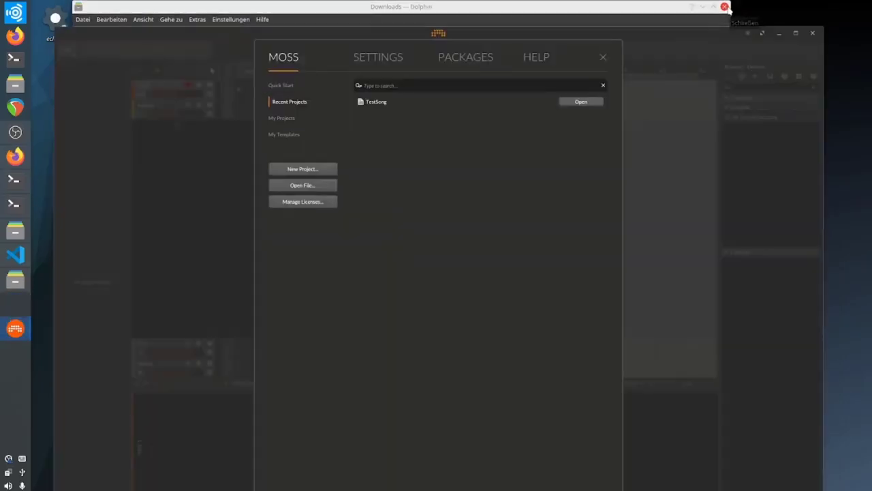
Visit the dashboard Settings, then close the dashboard to return to the project window
{"action": "left_click", "coordinate": [379, 57]}
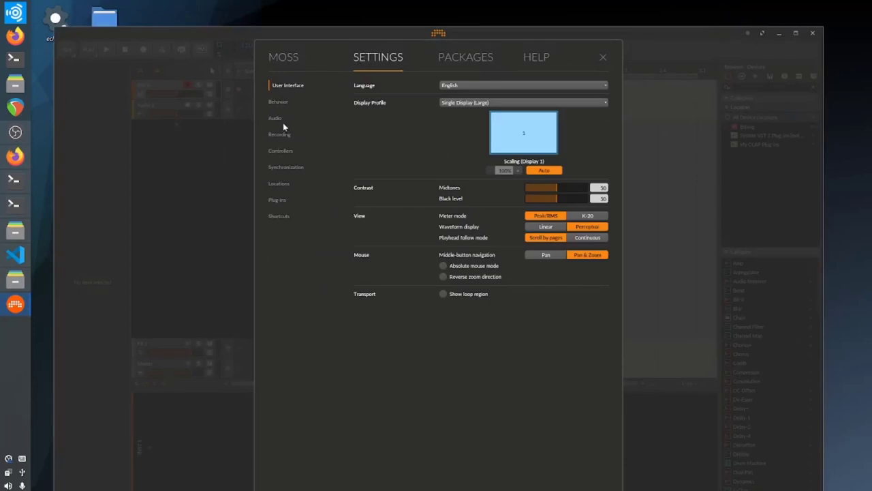
{"action": "left_click", "coordinate": [279, 135]}
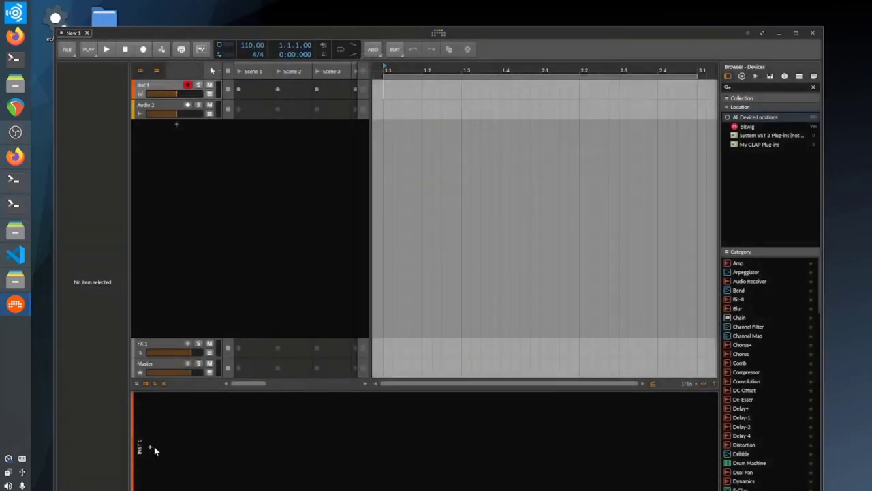
{"action": "left_click", "coordinate": [150, 447]}
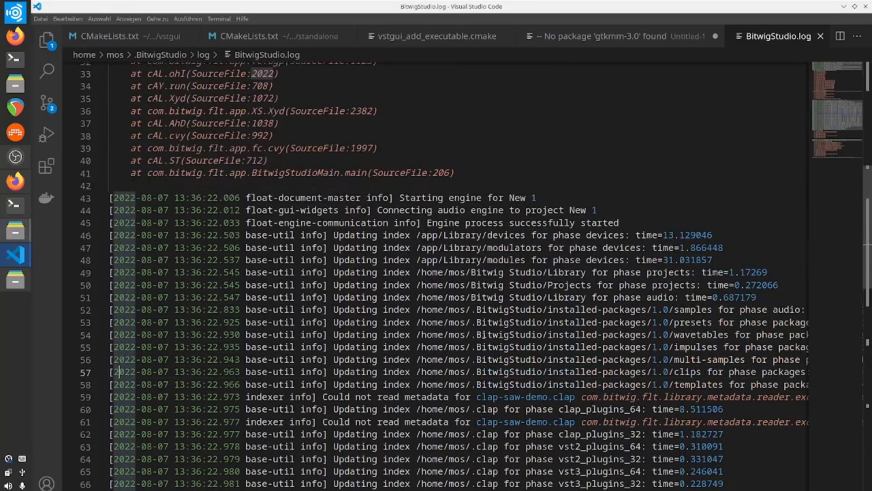
Scroll BitwigStudio.log to the CouldNotReadMetadataException line and select the missing GLIBC_2.34 text
{"action": "scroll", "scroll_direction": "down", "scroll_amount": 3}
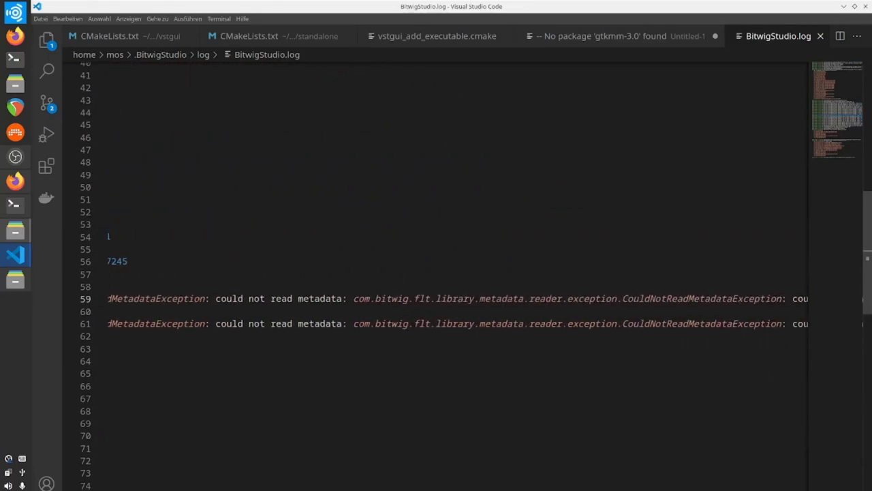
{"action": "scroll", "scroll_direction": "right", "scroll_amount": 3}
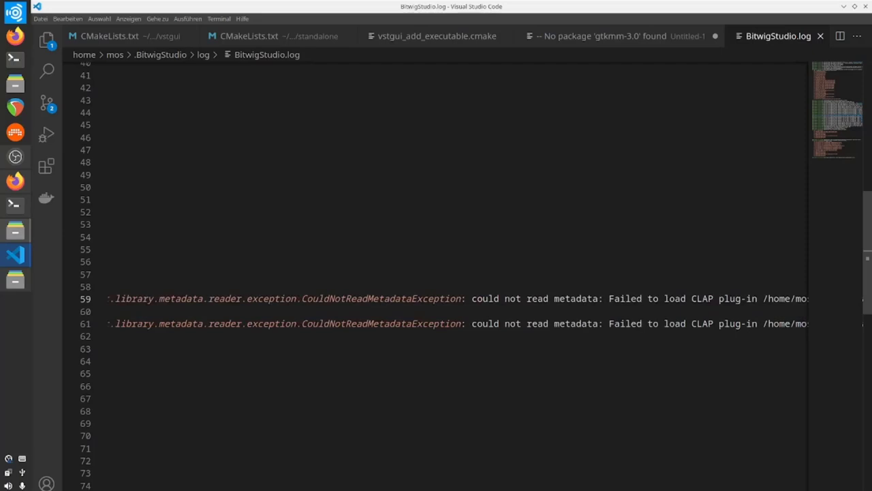
{"action": "scroll", "scroll_direction": "right", "scroll_amount": 3}
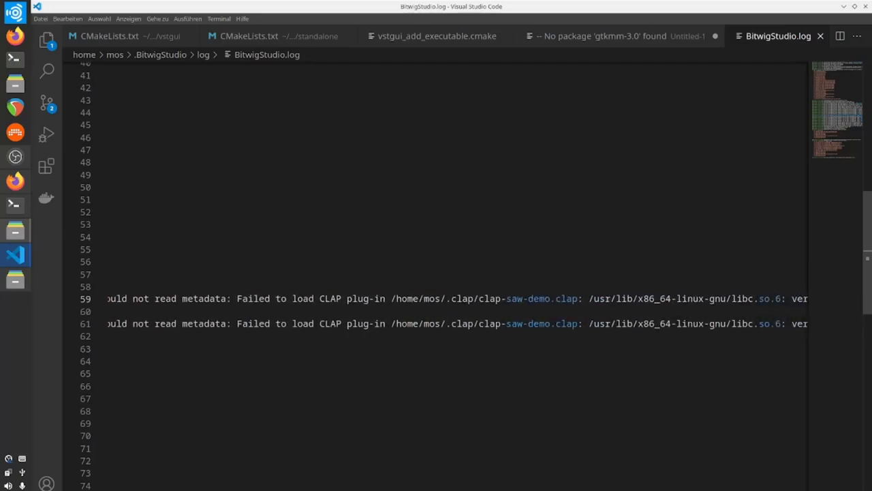
{"action": "scroll", "scroll_direction": "right", "scroll_amount": 3}
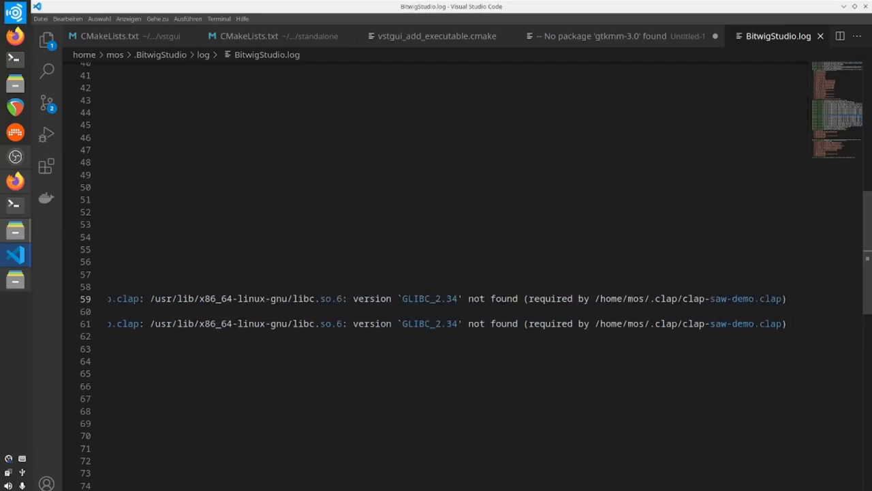
{"action": "left_click", "coordinate": [402, 299]}
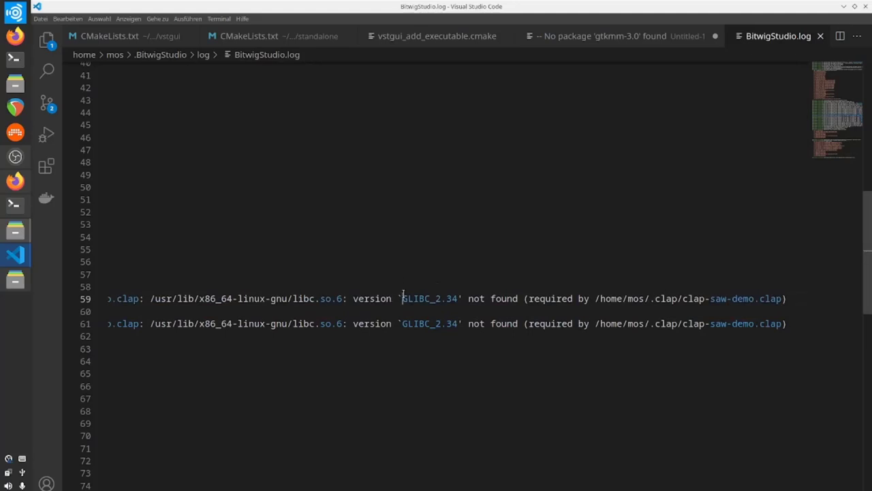
{"action": "left_click_drag", "start_coordinate": [402, 298], "coordinate": [760, 299]}
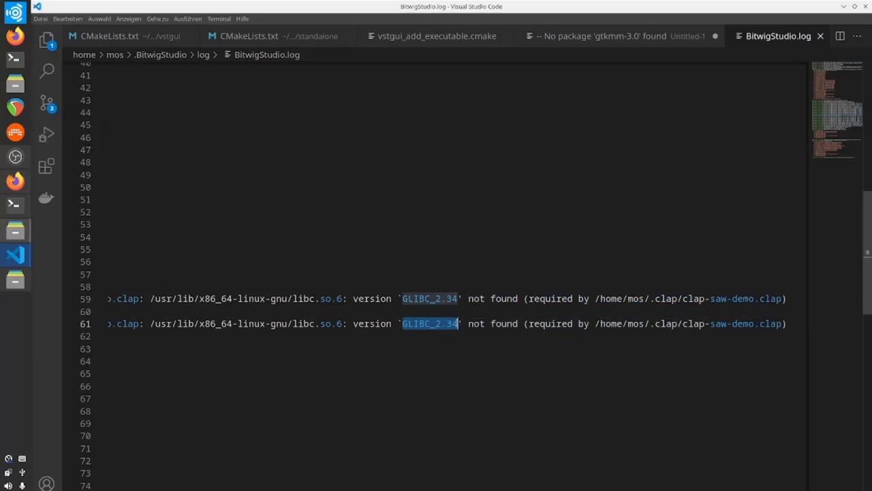
{"action": "mouse_move", "coordinate": [46, 133]}
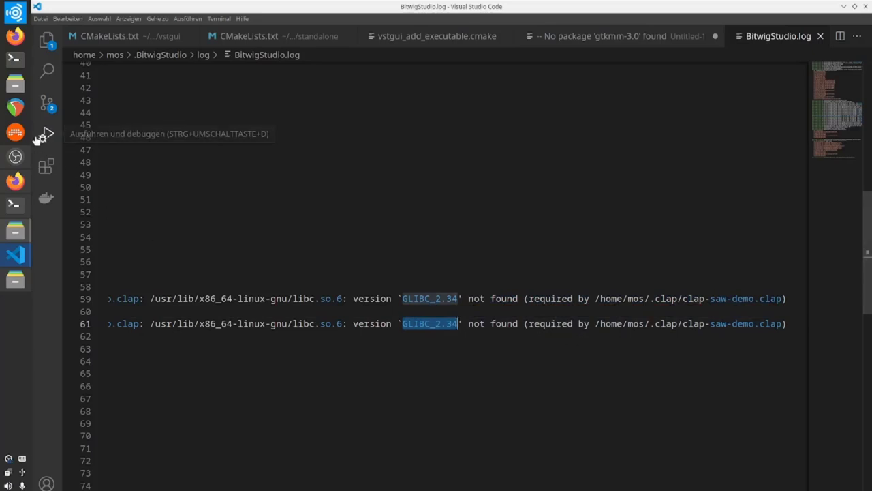
{"action": "mouse_move", "coordinate": [95, 202]}
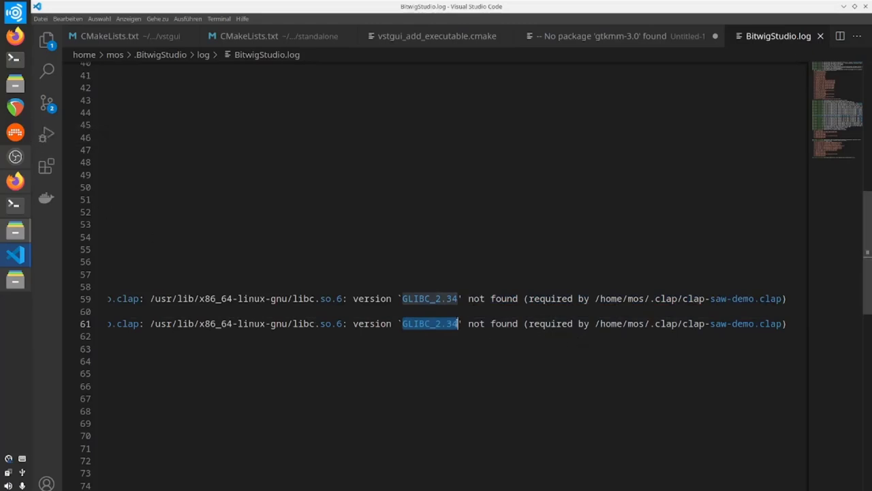
{"action": "mouse_move", "coordinate": [46, 134]}
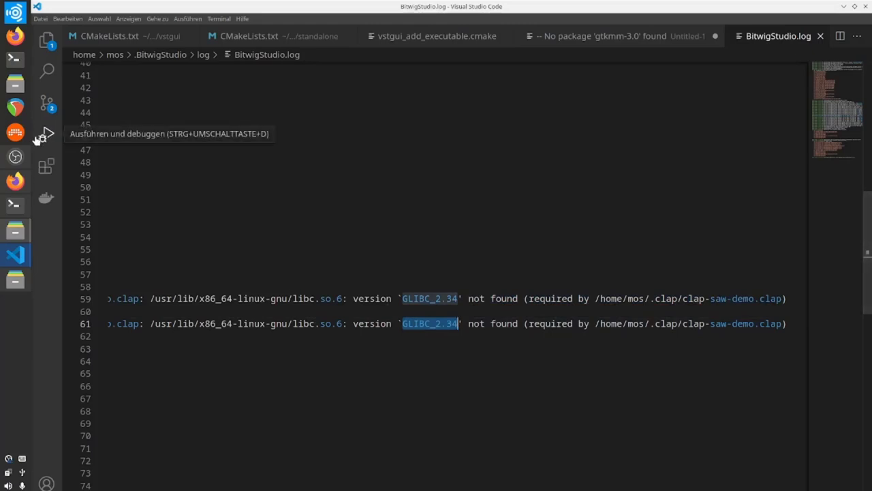
{"action": "mouse_move", "coordinate": [73, 174]}
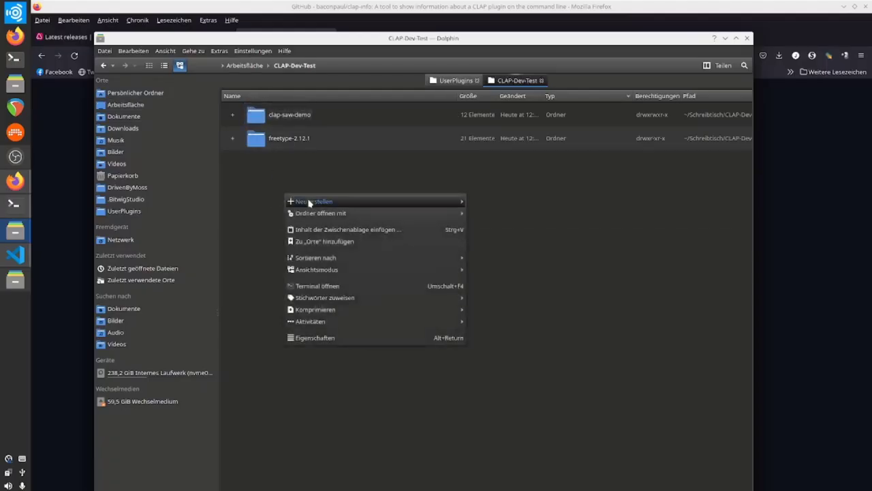
Create a new folder named clap-info in CLAP-Dev-Test and open a Konsole terminal inside it
{"action": "left_click", "coordinate": [314, 202]}
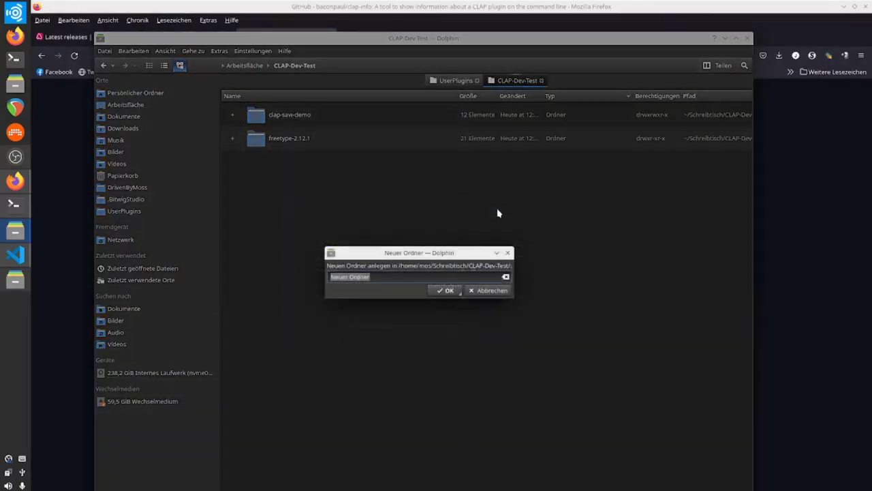
{"action": "type", "text": "clap"}
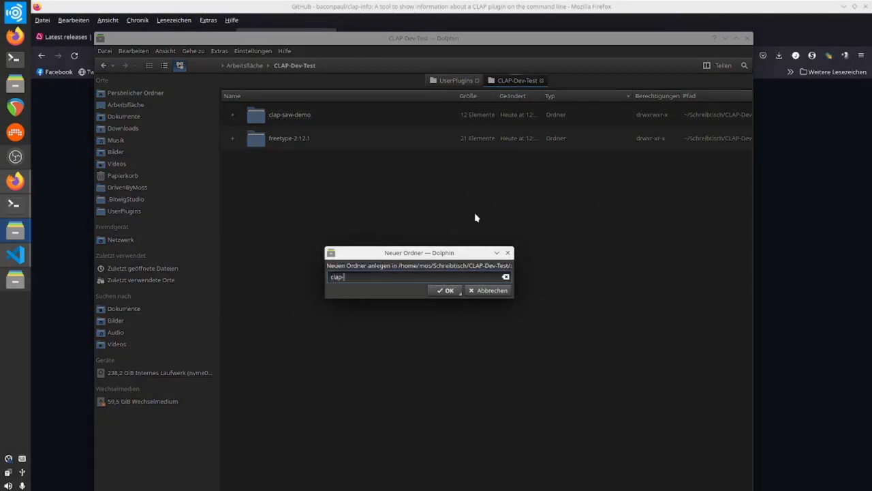
{"action": "type", "text": "-info"}
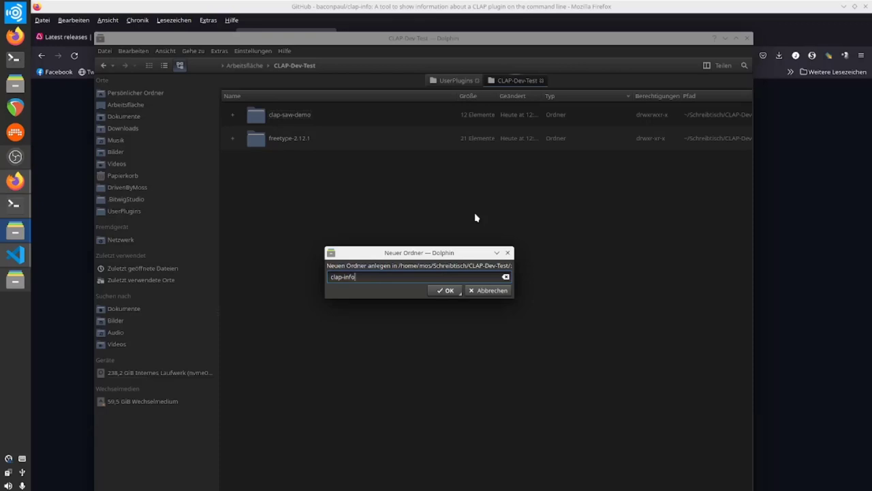
{"action": "left_click", "coordinate": [444, 289]}
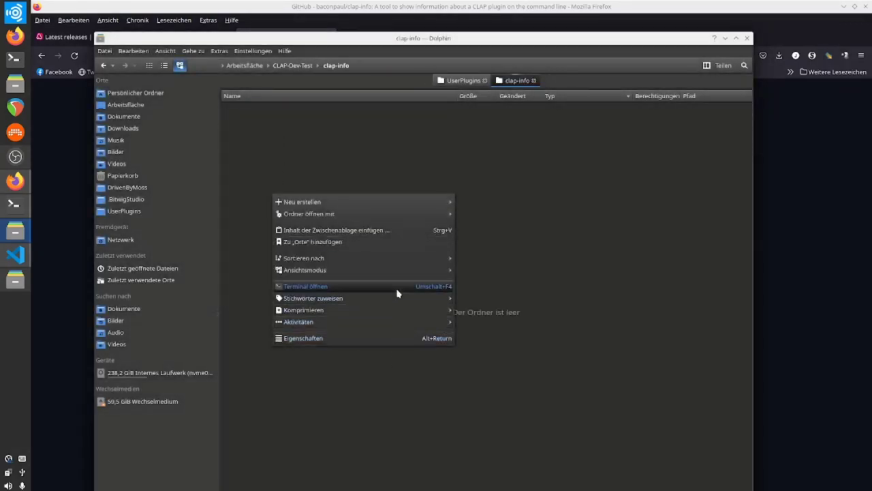
{"action": "left_click", "coordinate": [306, 286]}
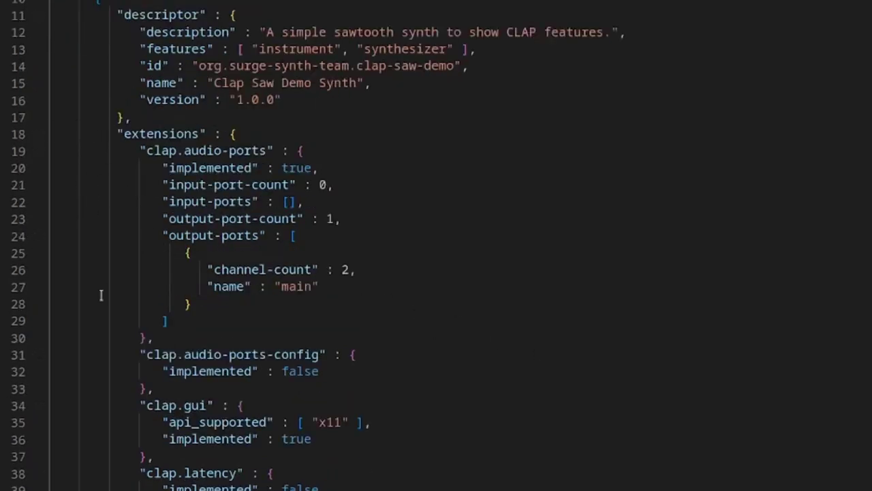
Scroll through the clap-info JSON output down to the parameter details such as Amplitude Attack
{"action": "scroll", "scroll_direction": "down", "scroll_amount": 3}
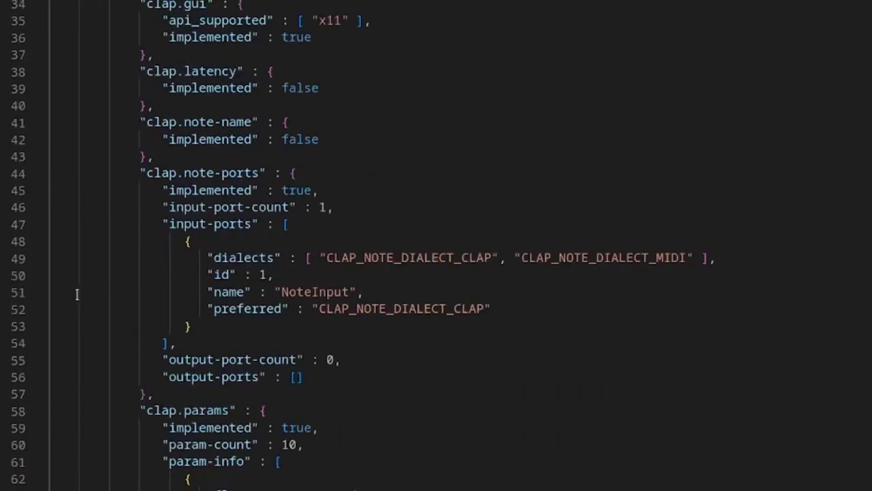
{"action": "scroll", "scroll_direction": "down", "scroll_amount": 3}
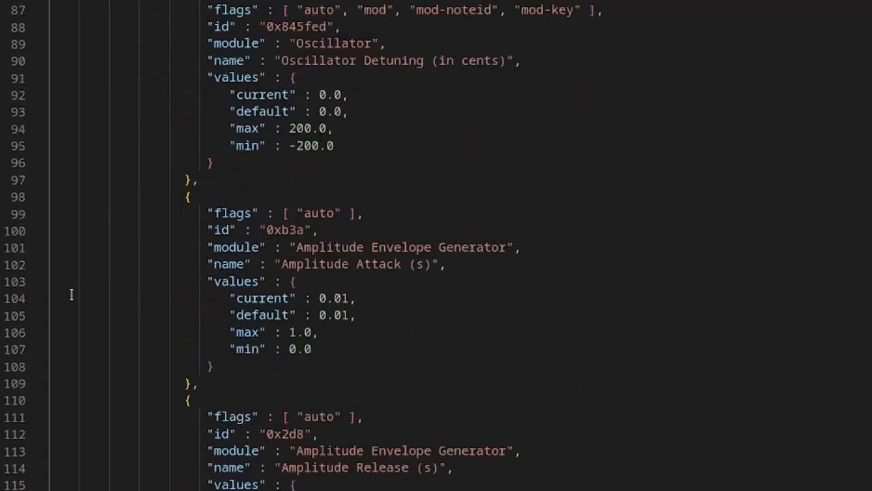
{"action": "scroll", "scroll_direction": "down", "scroll_amount": 3}
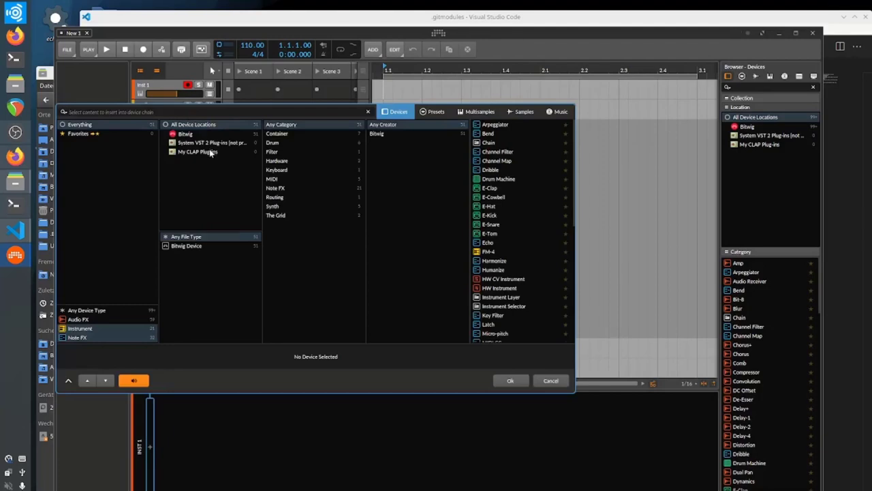
{"action": "left_click", "coordinate": [198, 151]}
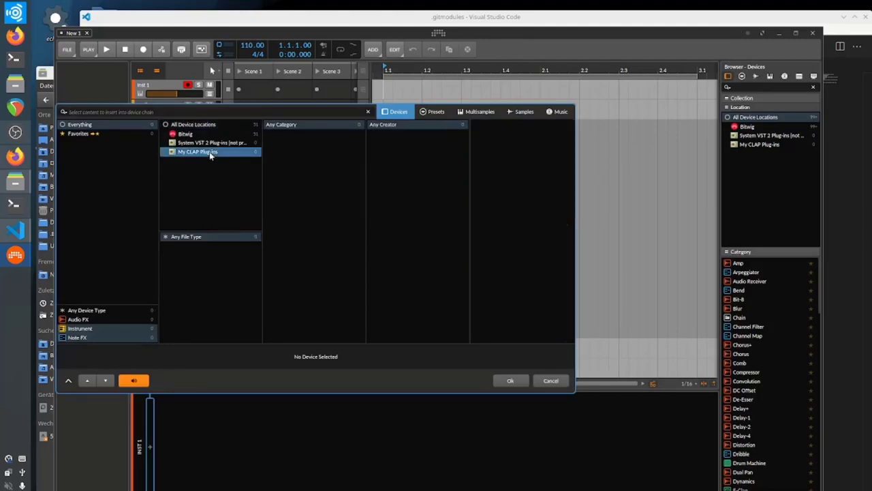
{"action": "left_click", "coordinate": [193, 124]}
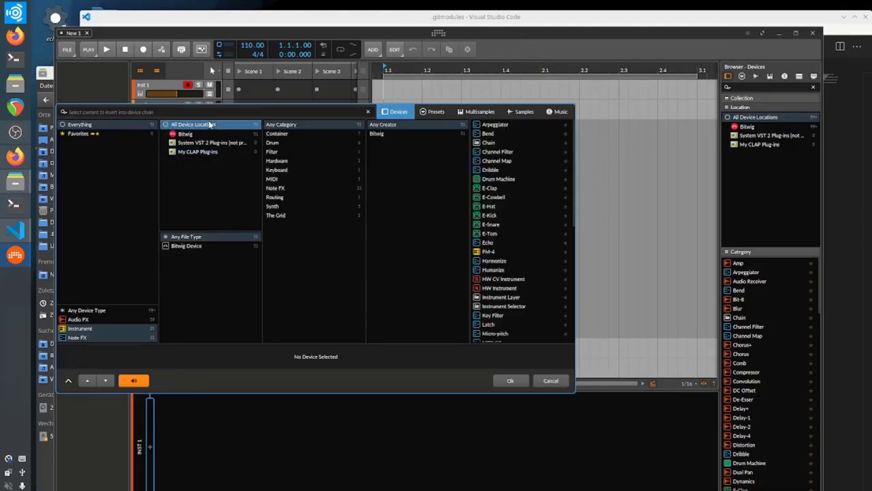